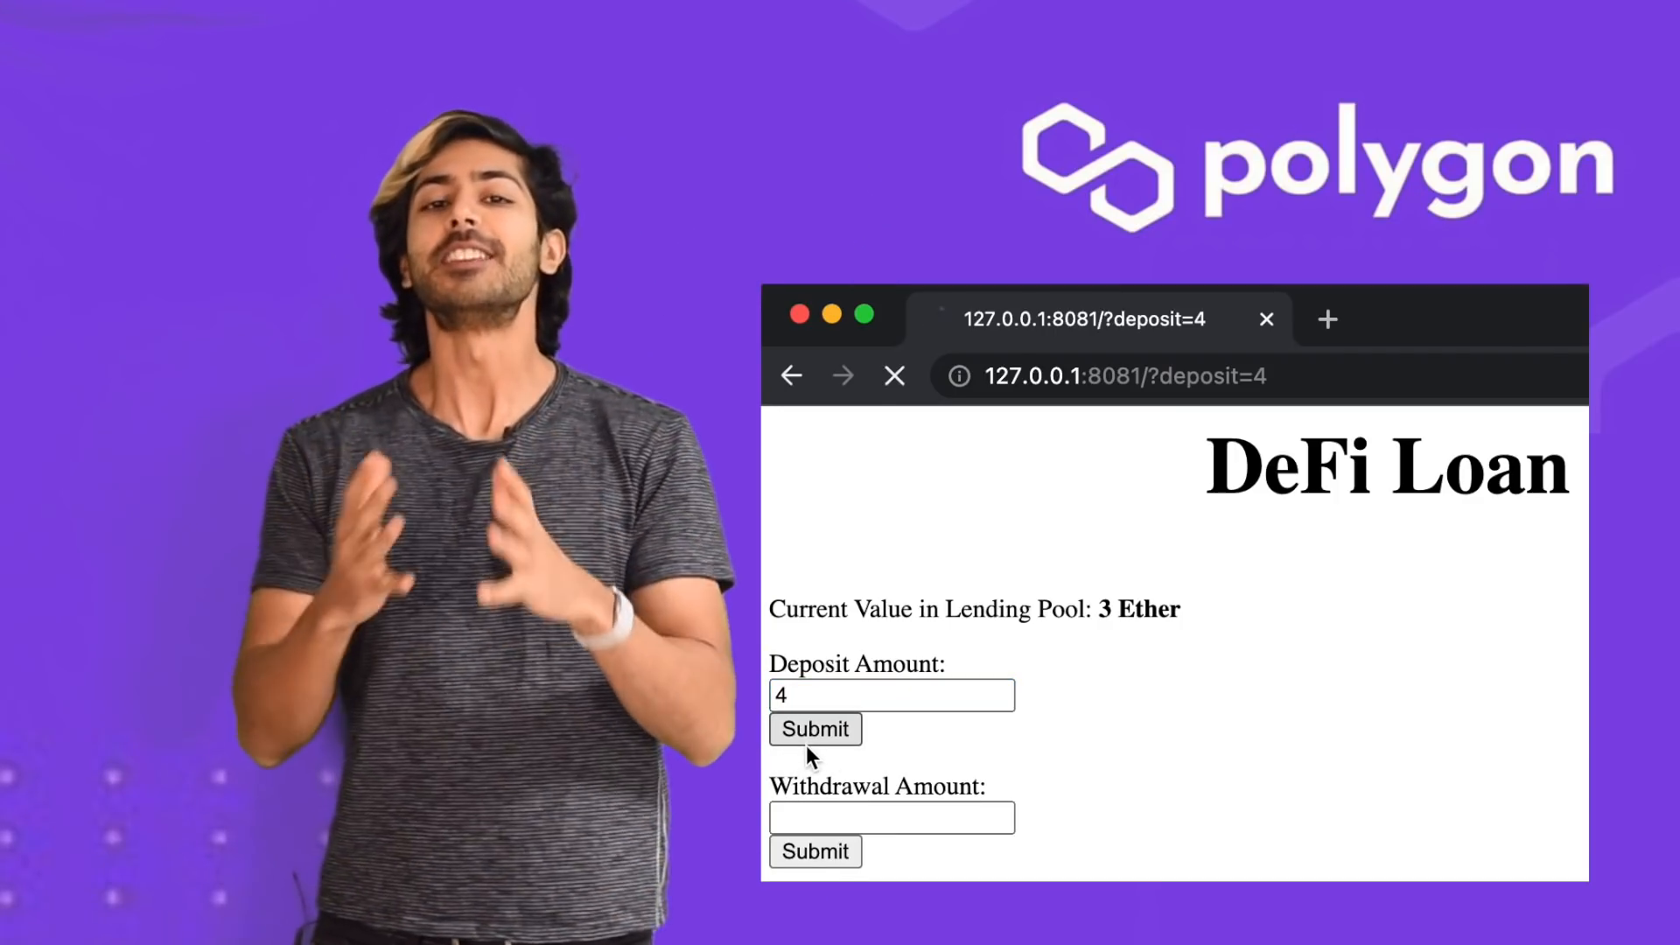
- Submit the 4 ETH deposit, then submit a withdrawal amount of 4 on the DeFi Loan page
left_click(815, 729)
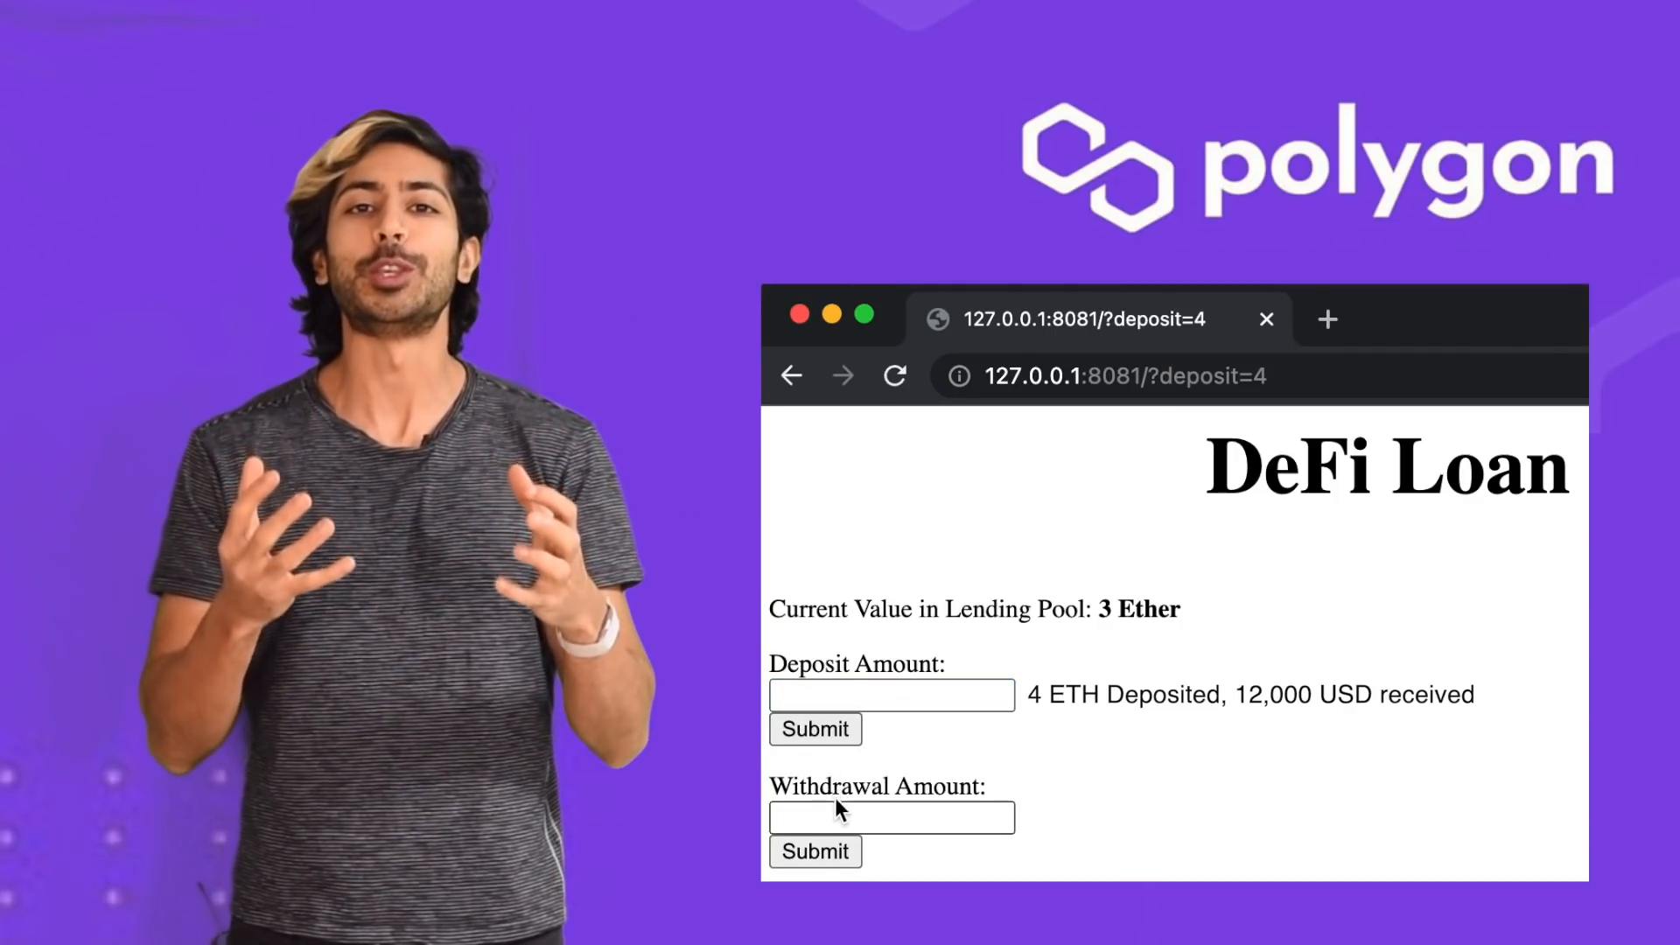
left_click(891, 816)
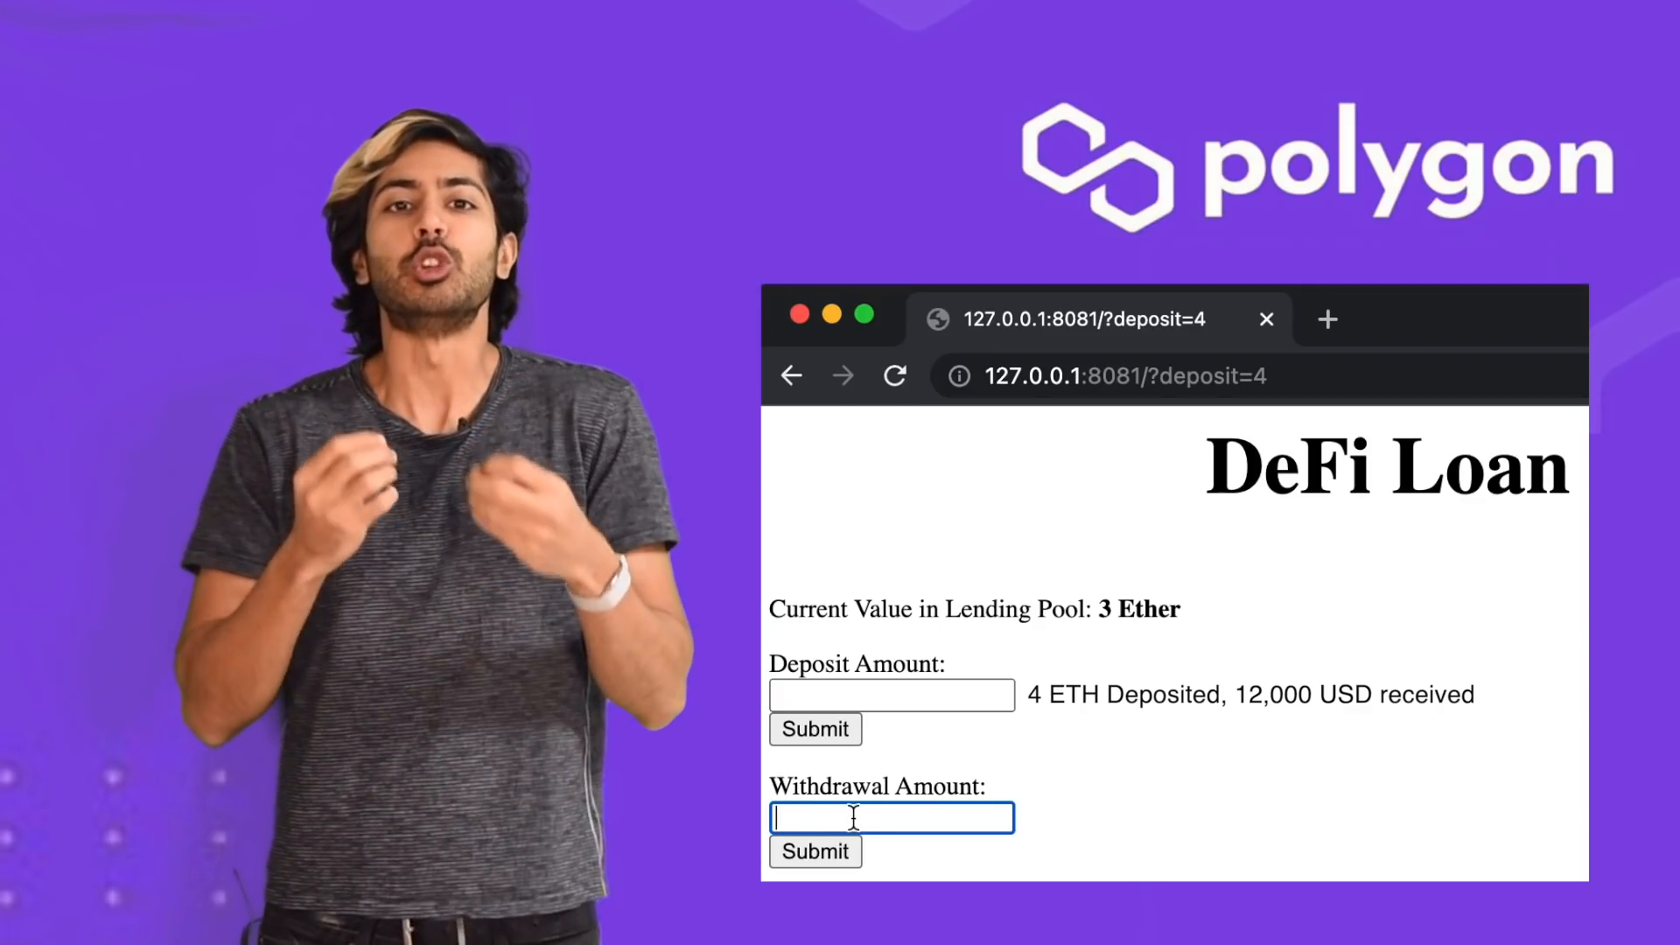
type("4")
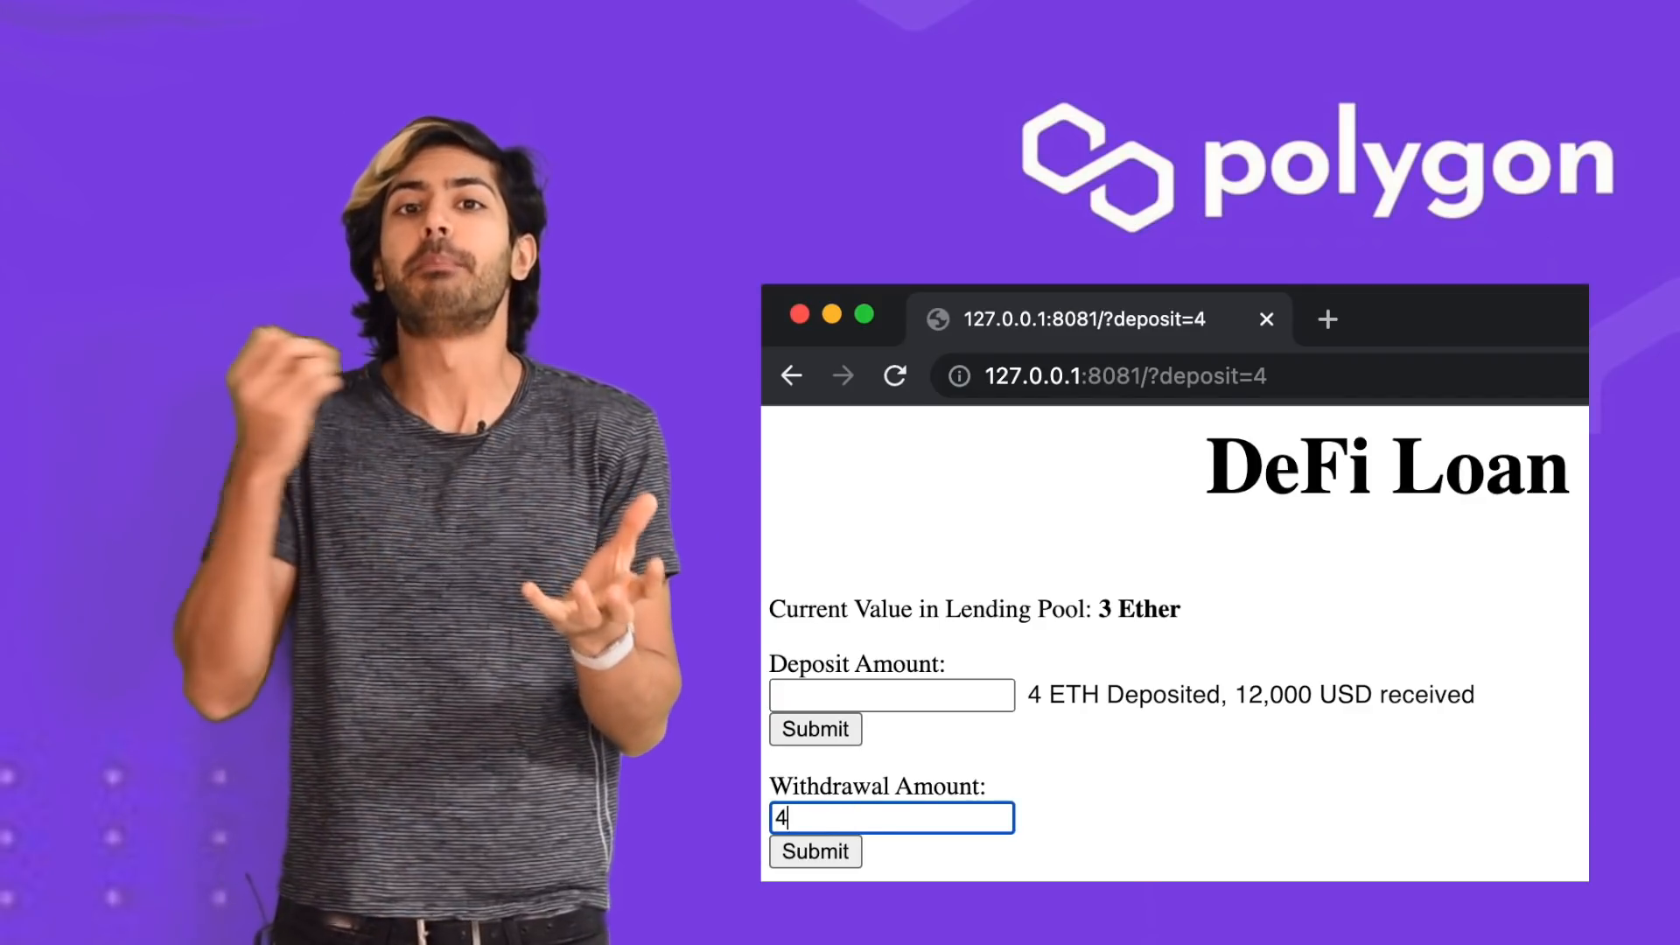
left_click(815, 851)
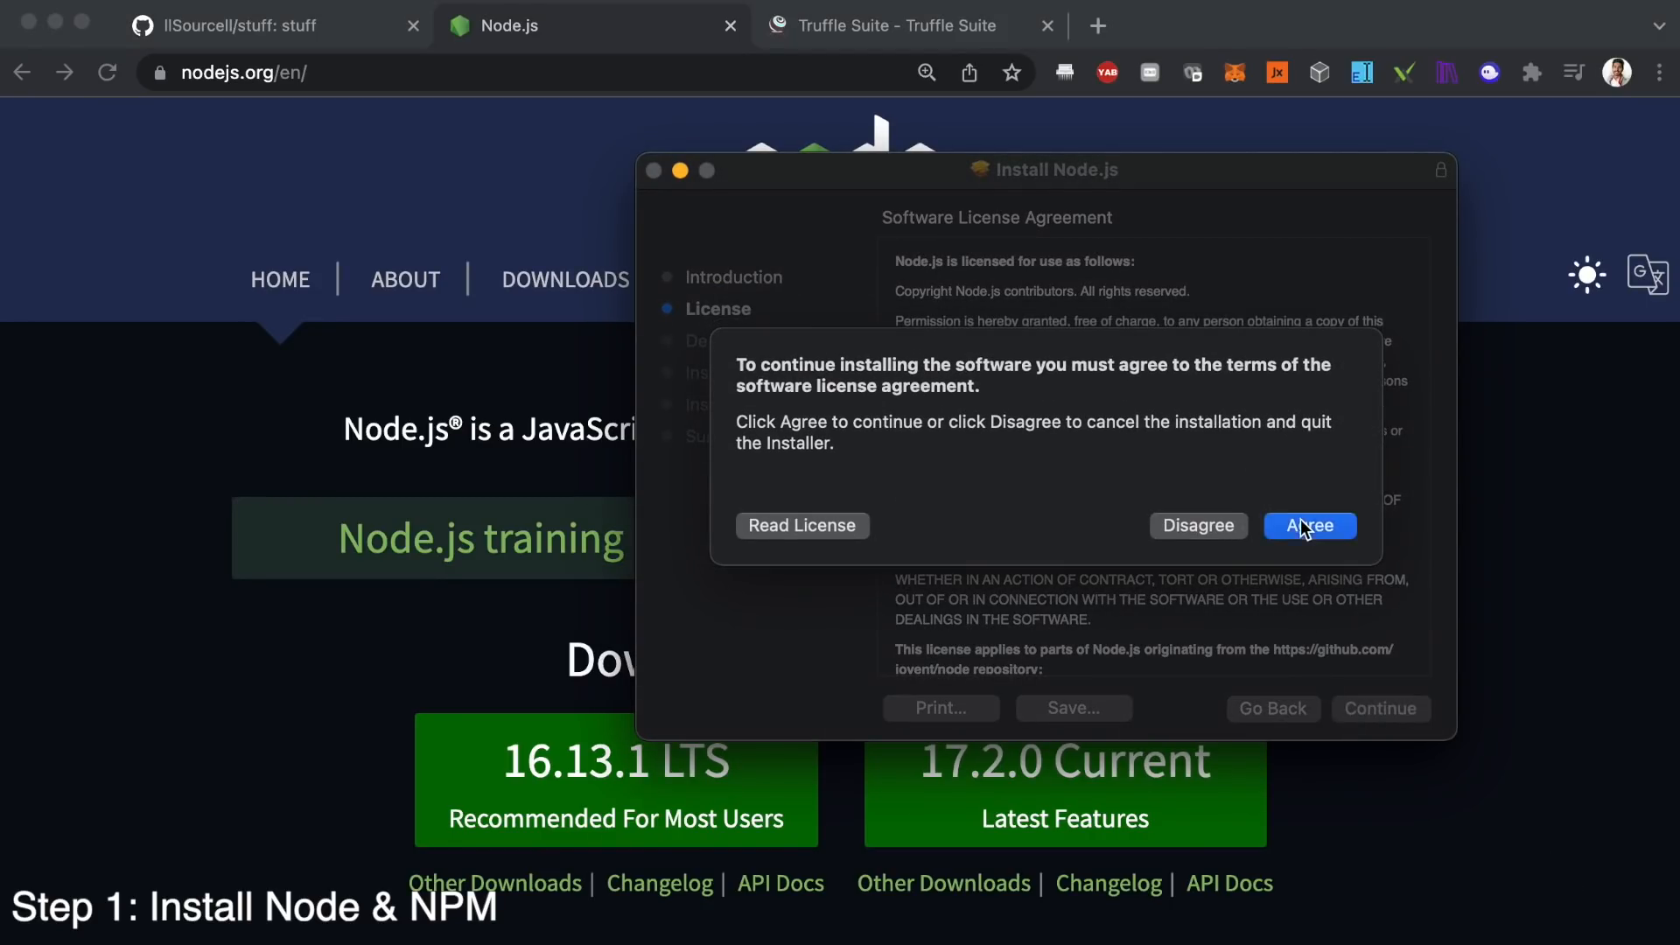
- Agree to the Node.js licence, authorize the install, and scroll the Truffle Suite page
left_click(1308, 525)
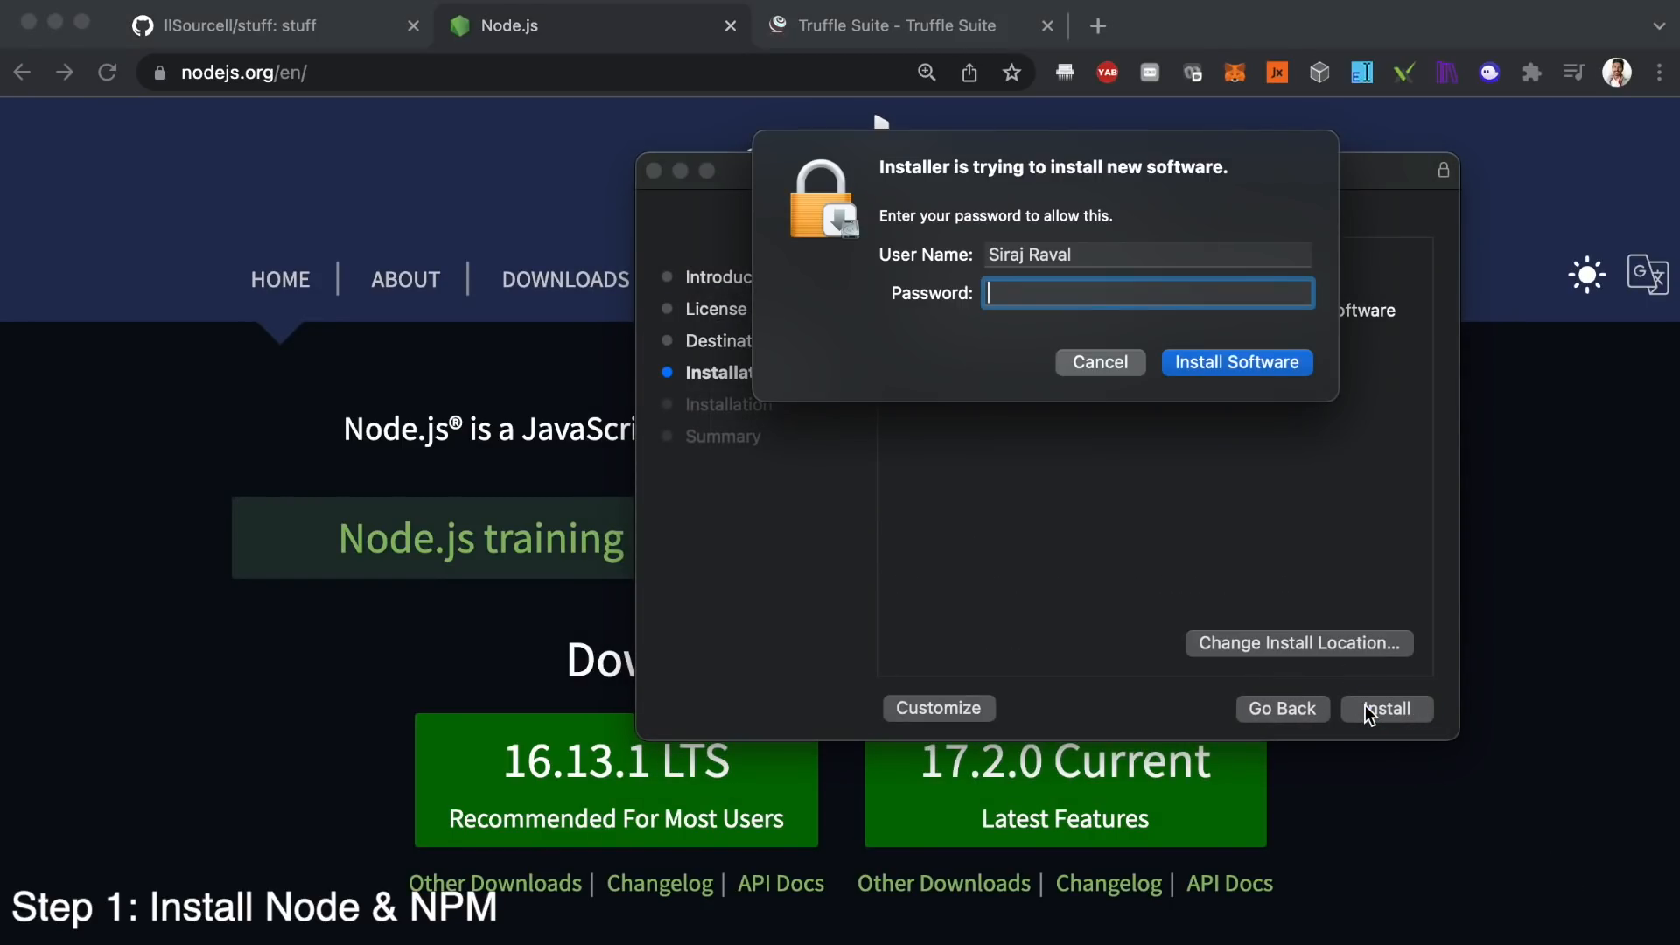
left_click(1237, 362)
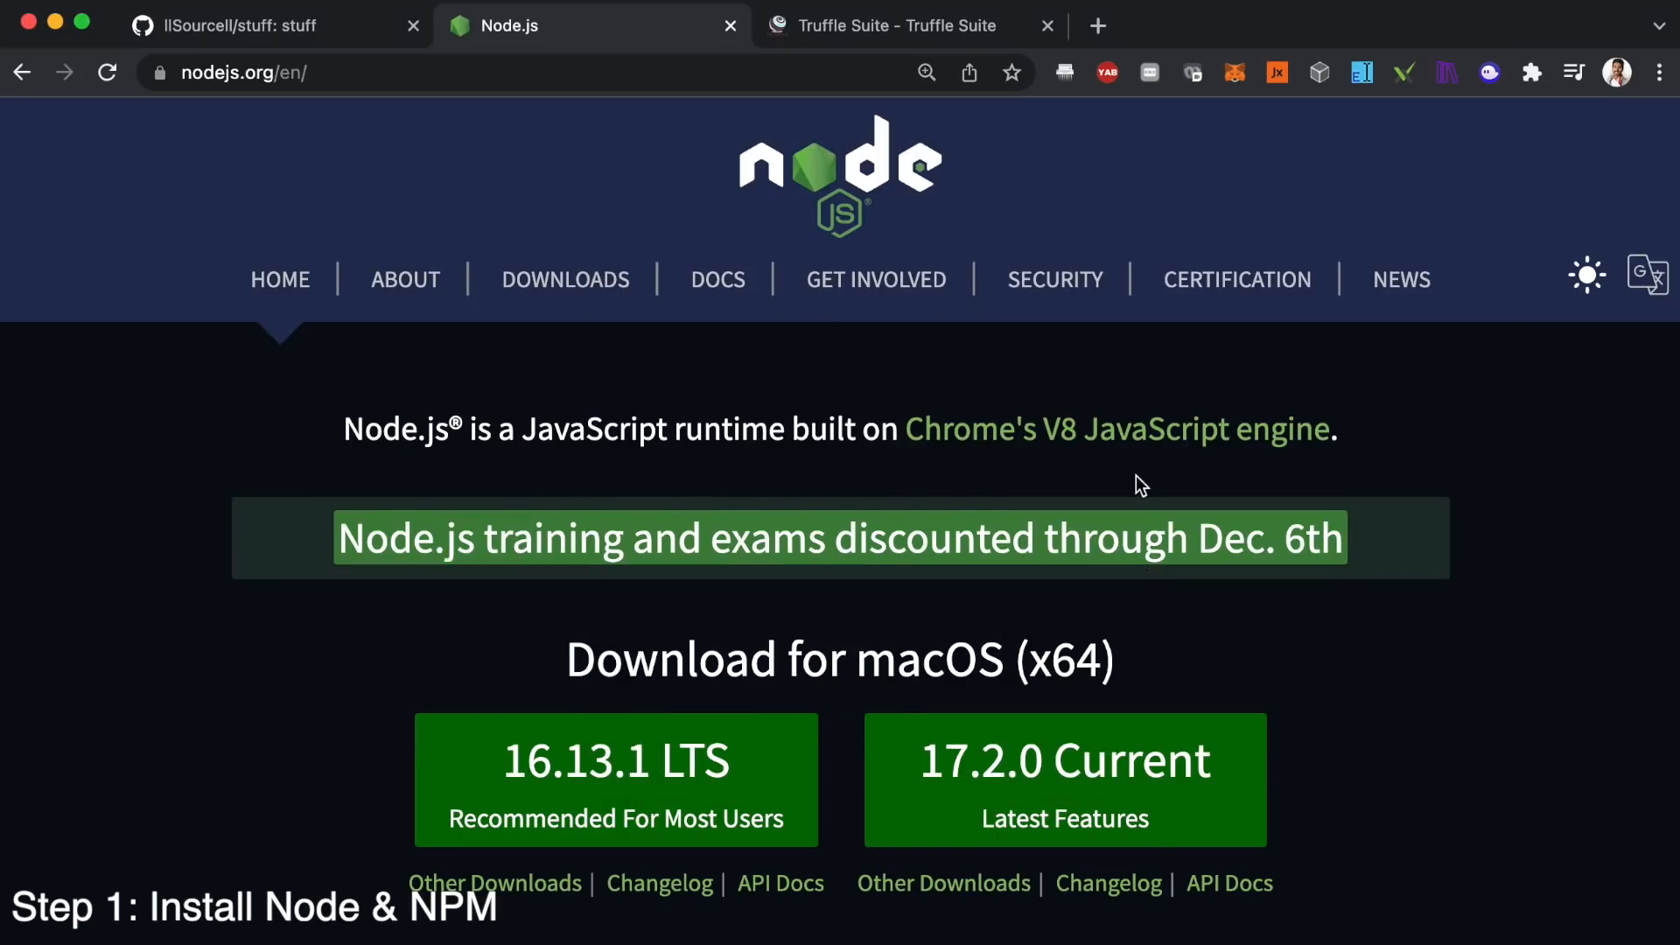
type("node")
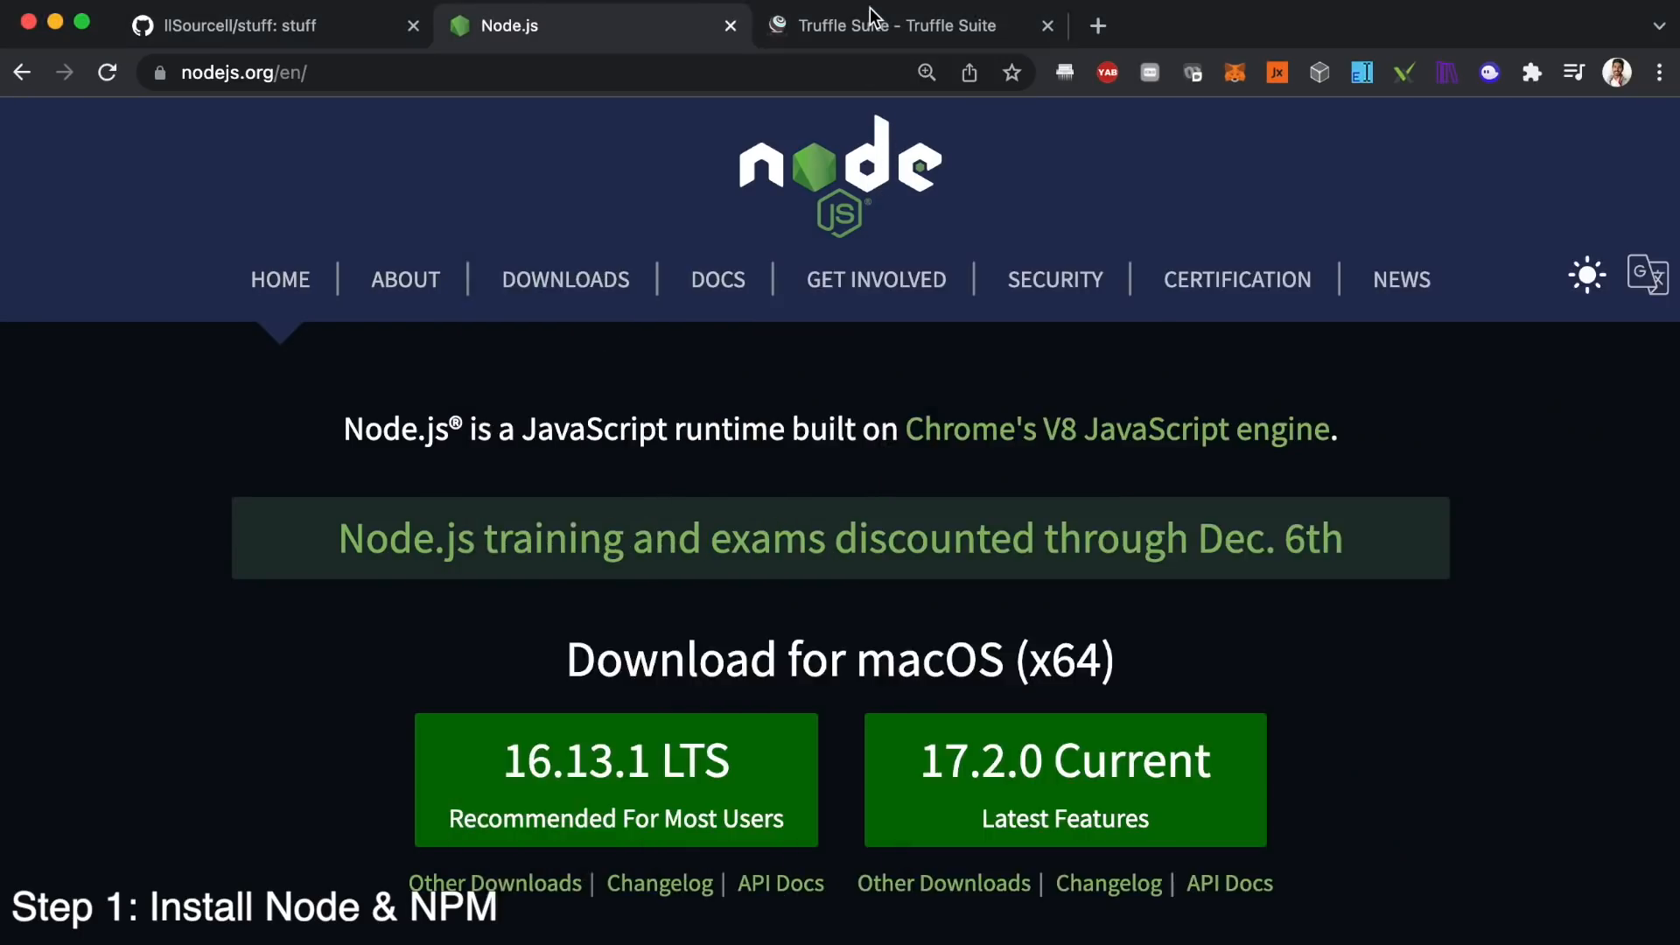
left_click(896, 25)
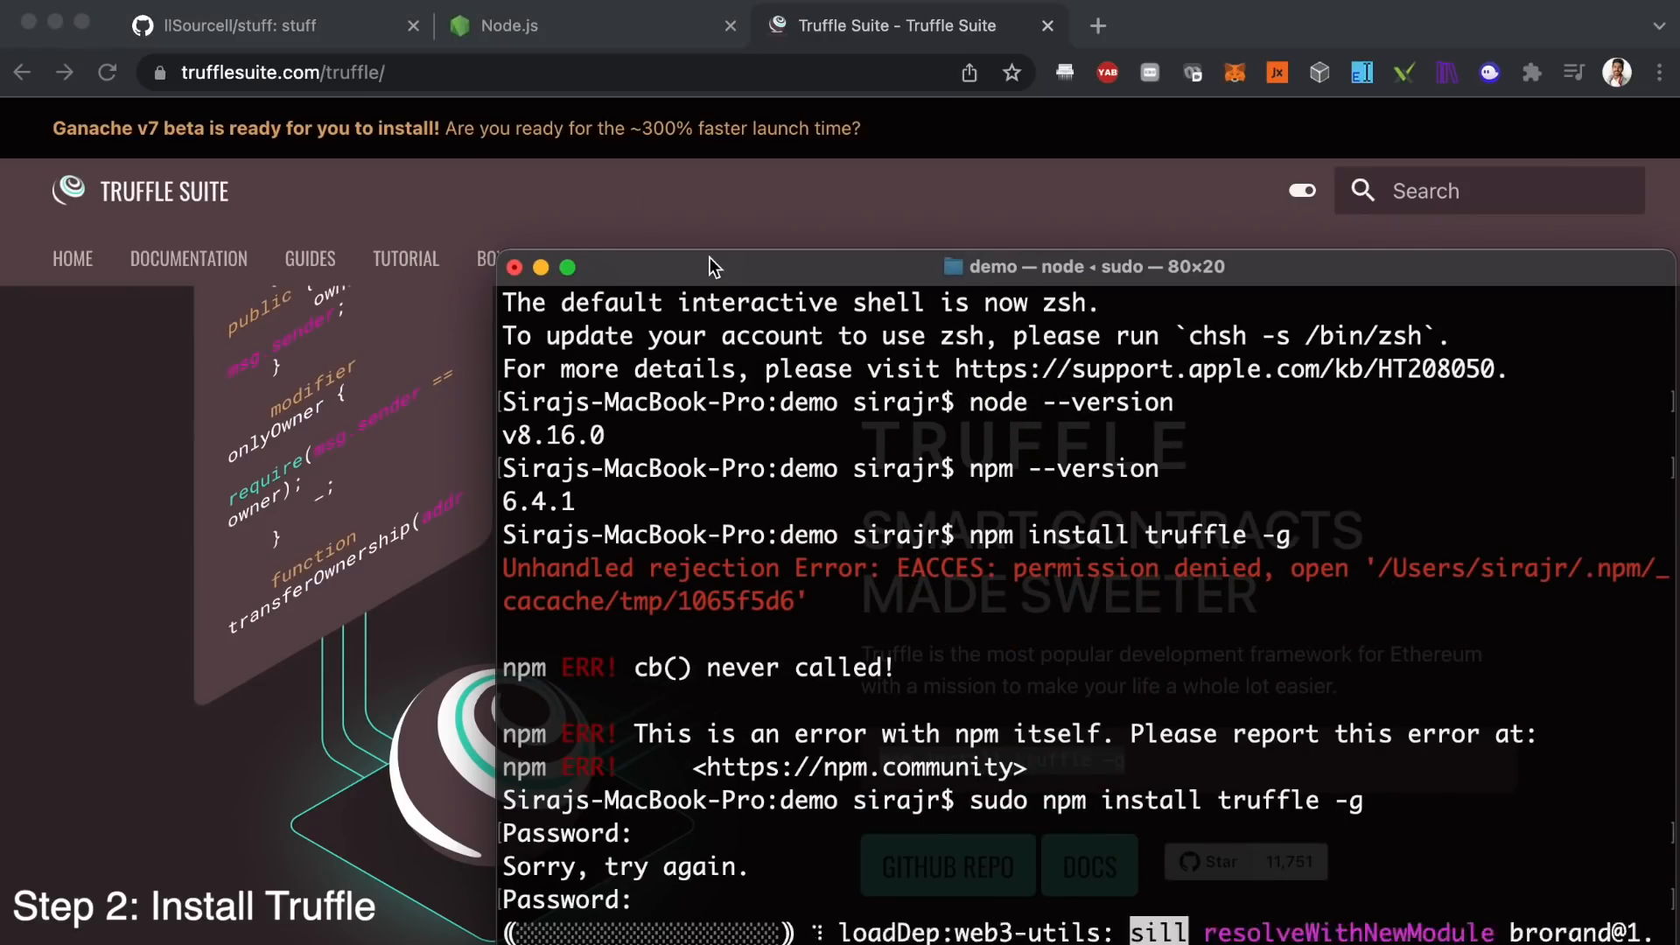
scroll("down", 3)
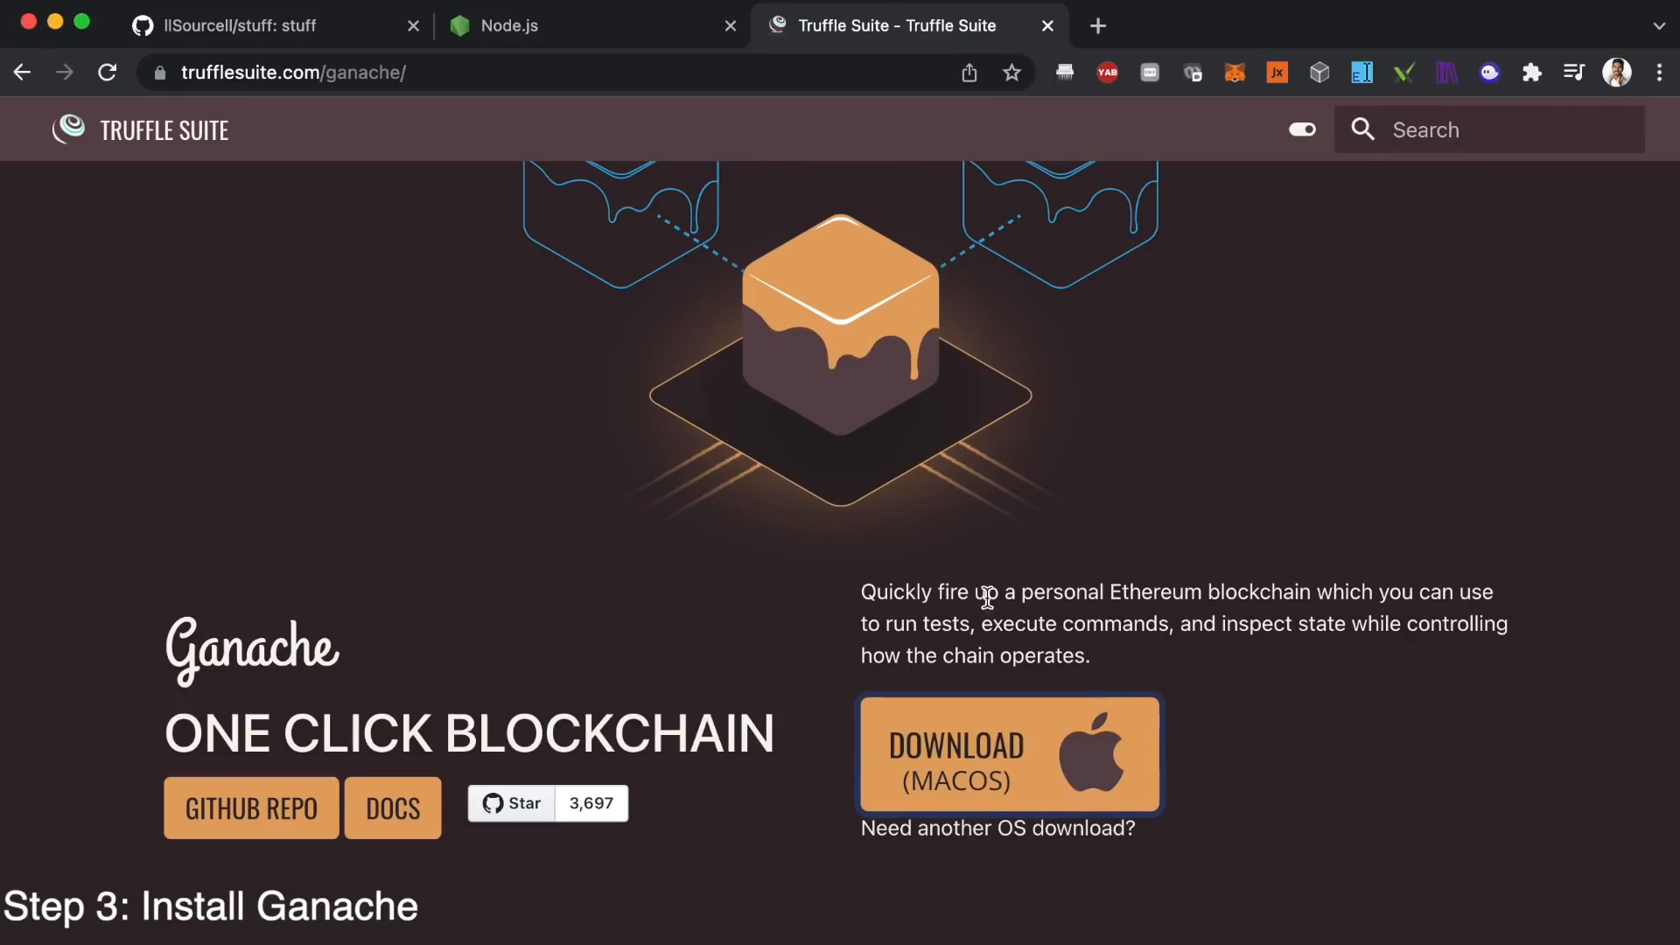
- Enter ganache-cli on port 7545 in Terminal, correcting a mistyped character
left_click(1007, 753)
type("ganache-cli -po")
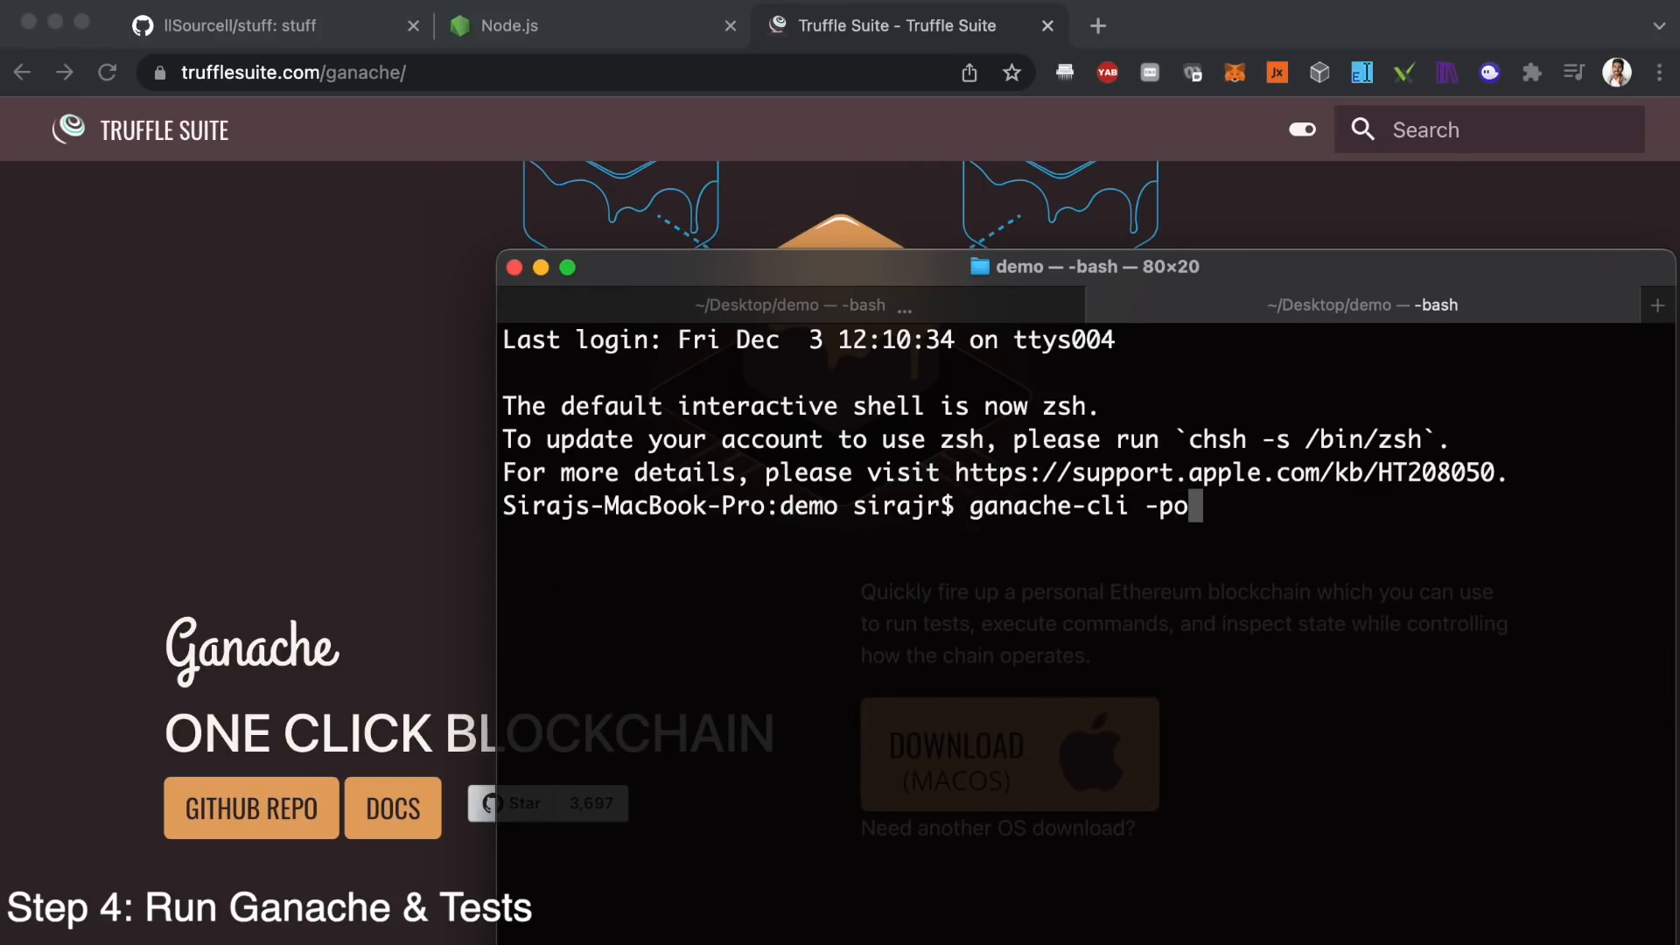
key("Backspace")
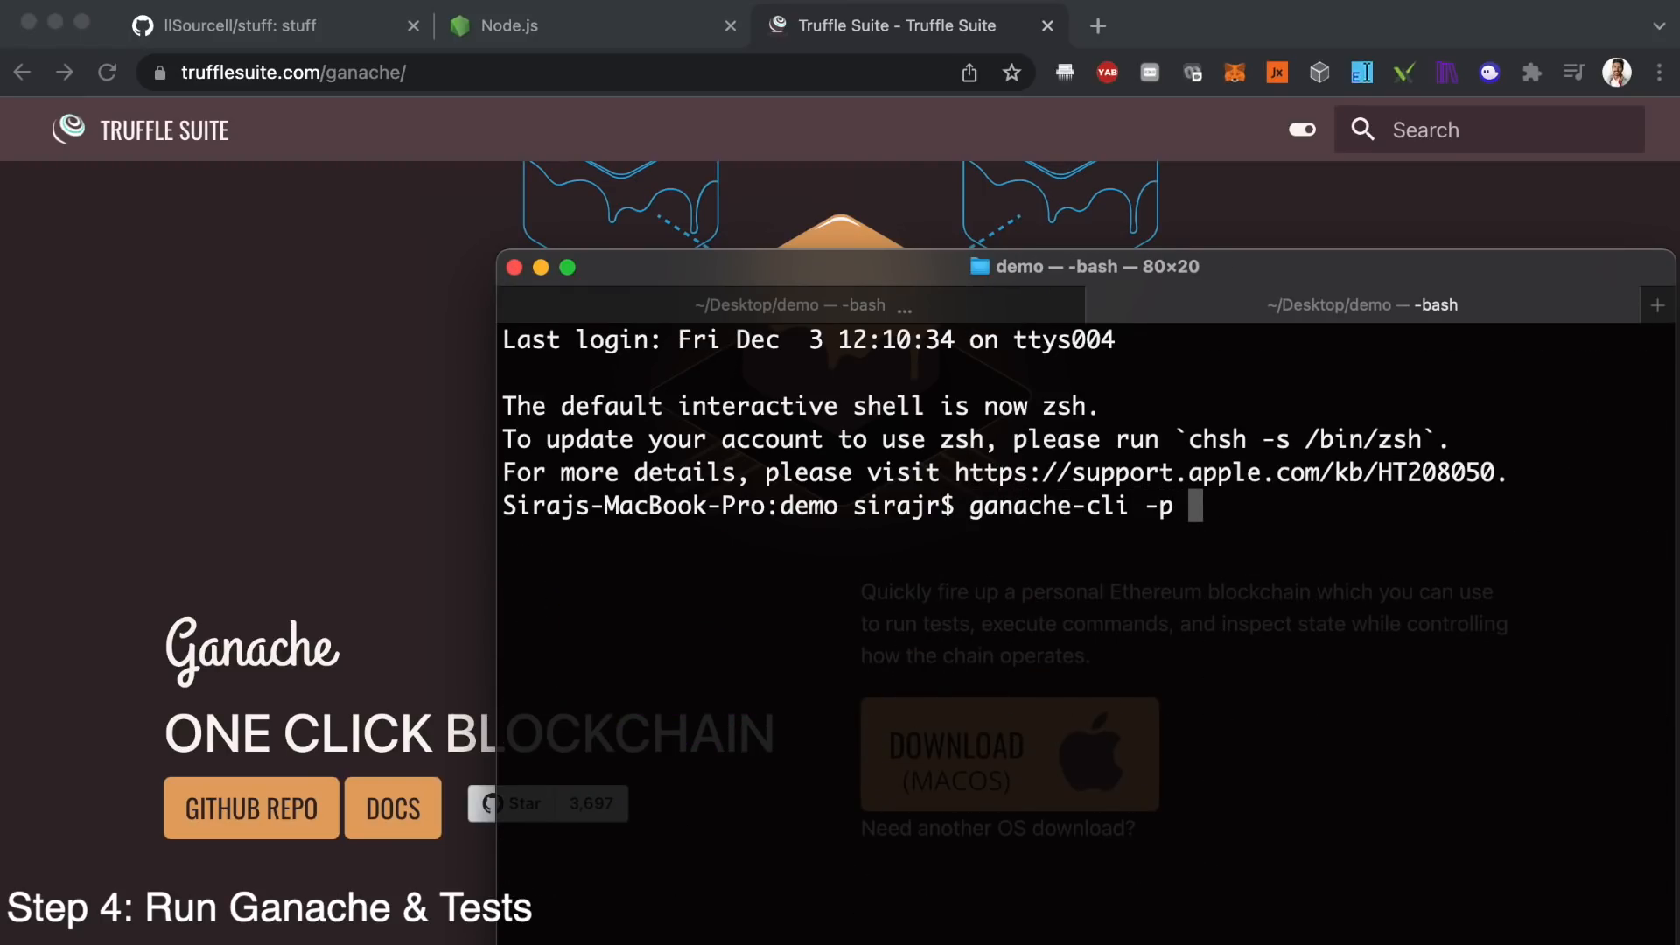
type("7545")
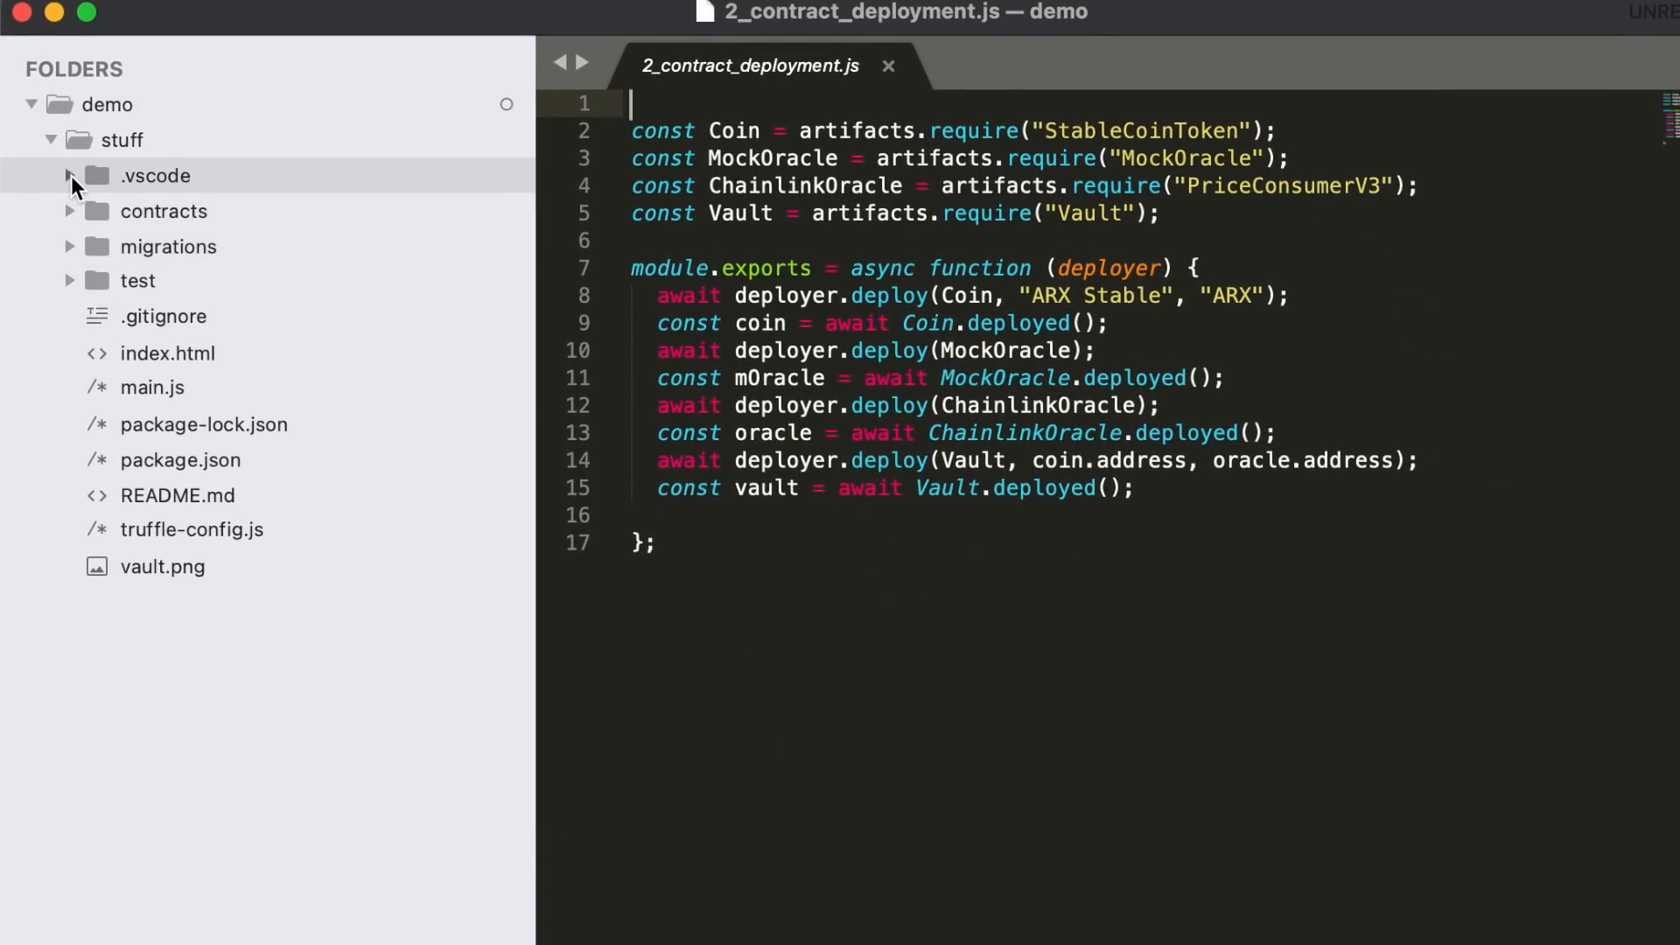
- Expand the contracts, migrations and test folders and open the PriceConsumerV3 contract
left_click(163, 211)
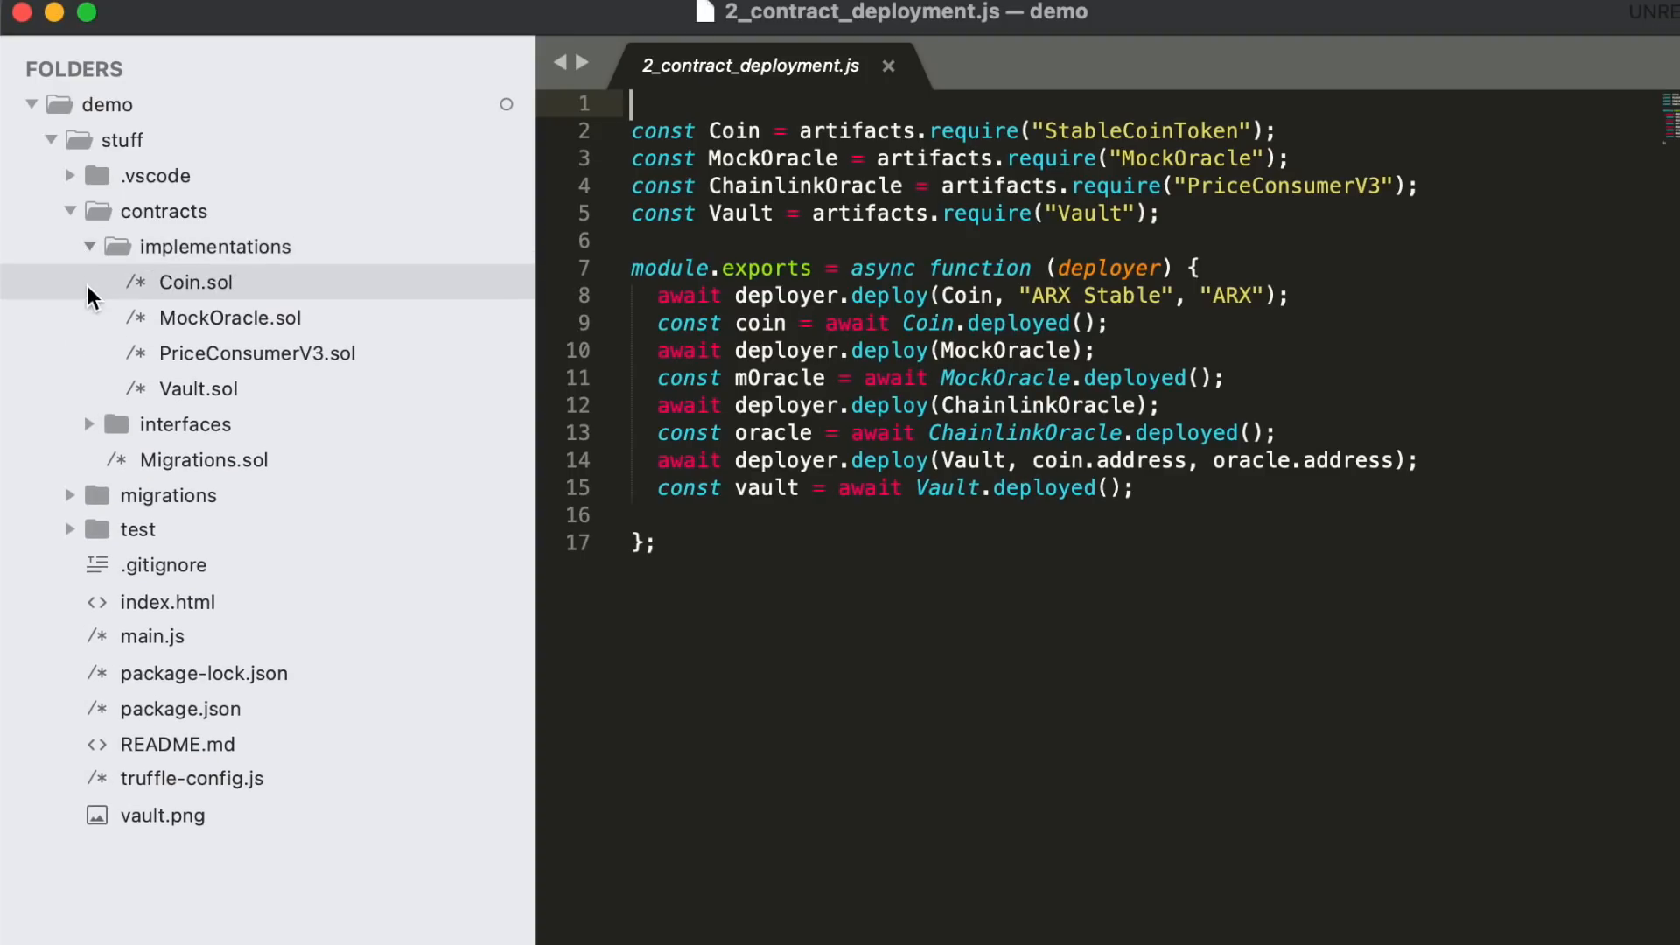
left_click(68, 496)
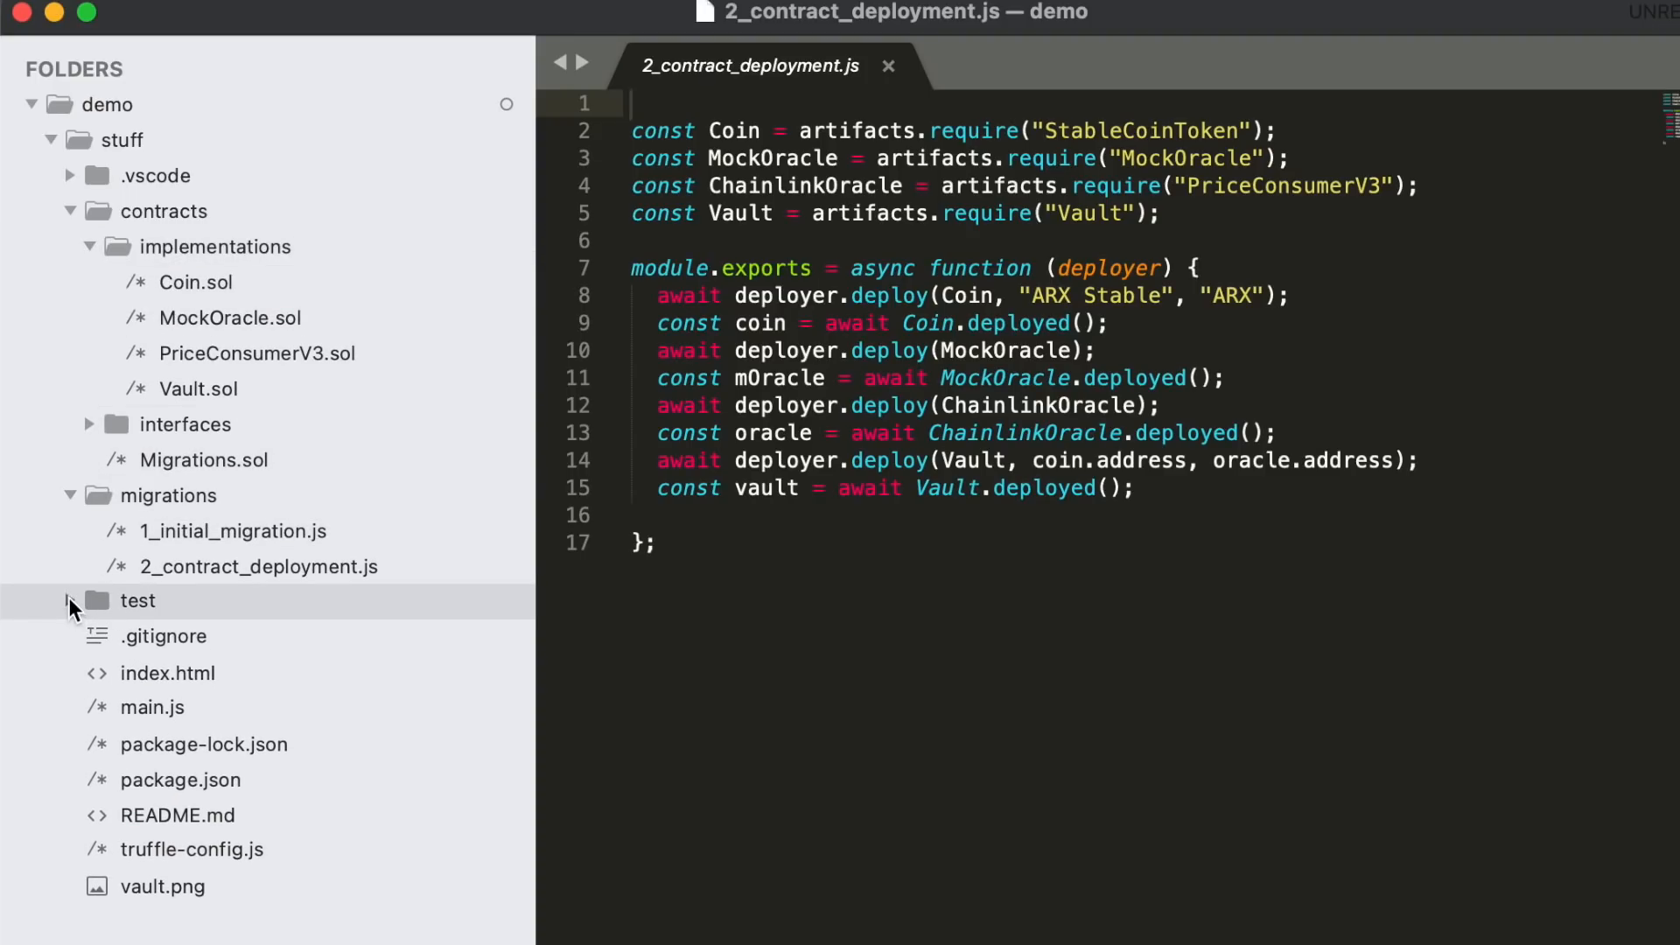
left_click(68, 600)
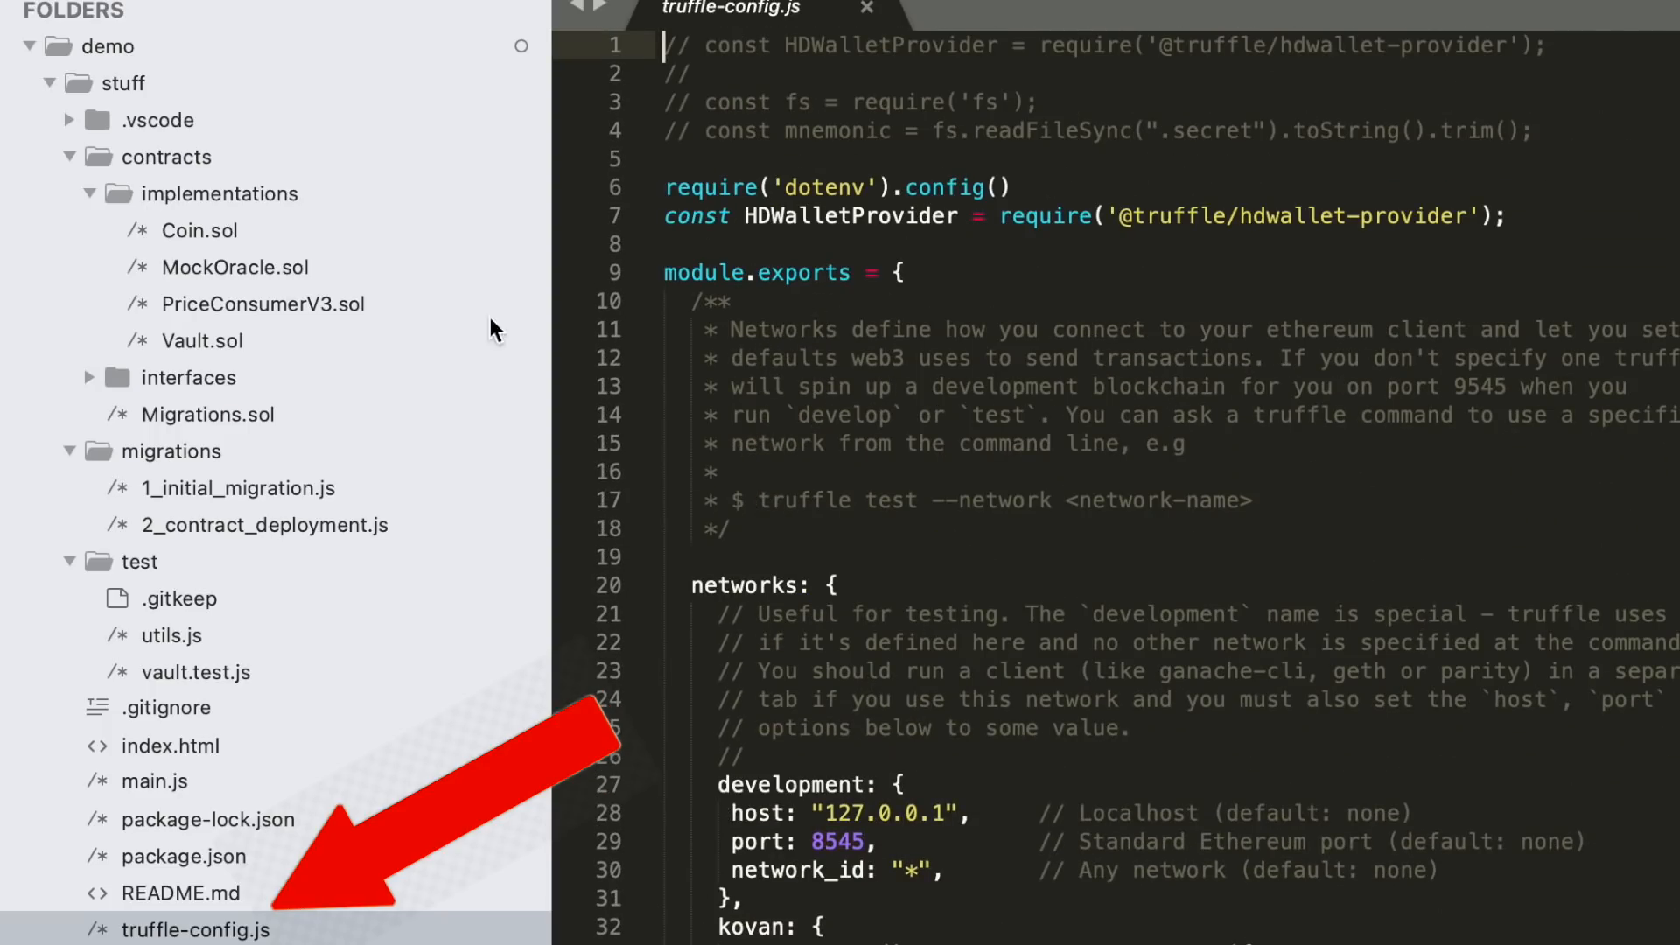
mouse_move(262, 303)
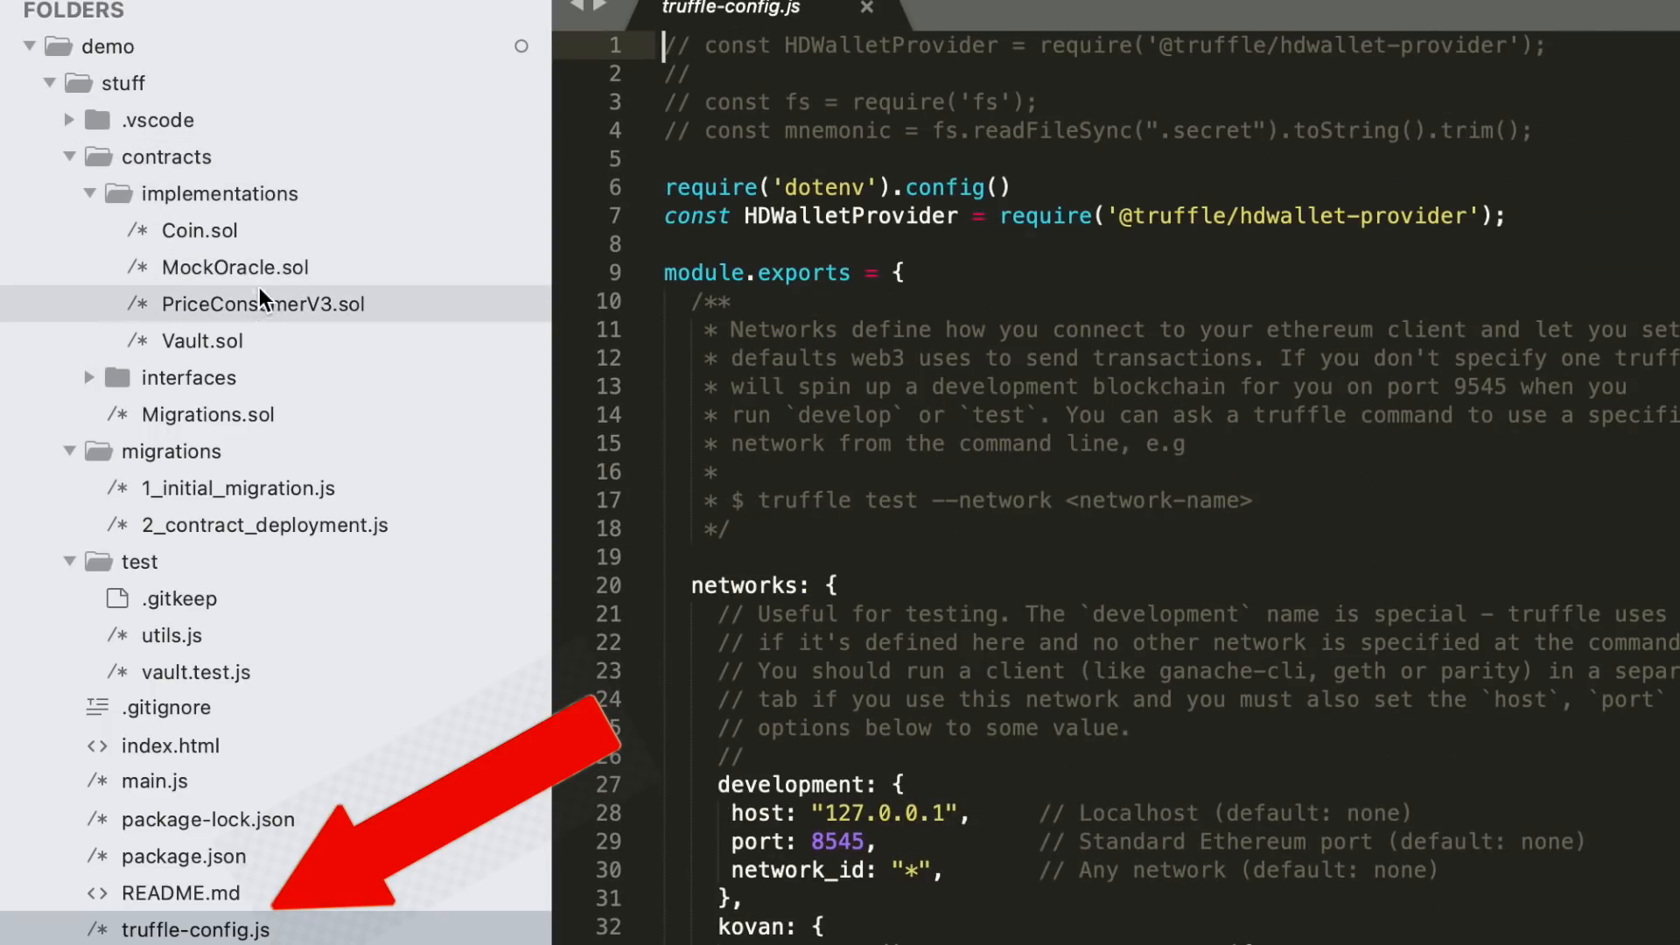
left_click(204, 340)
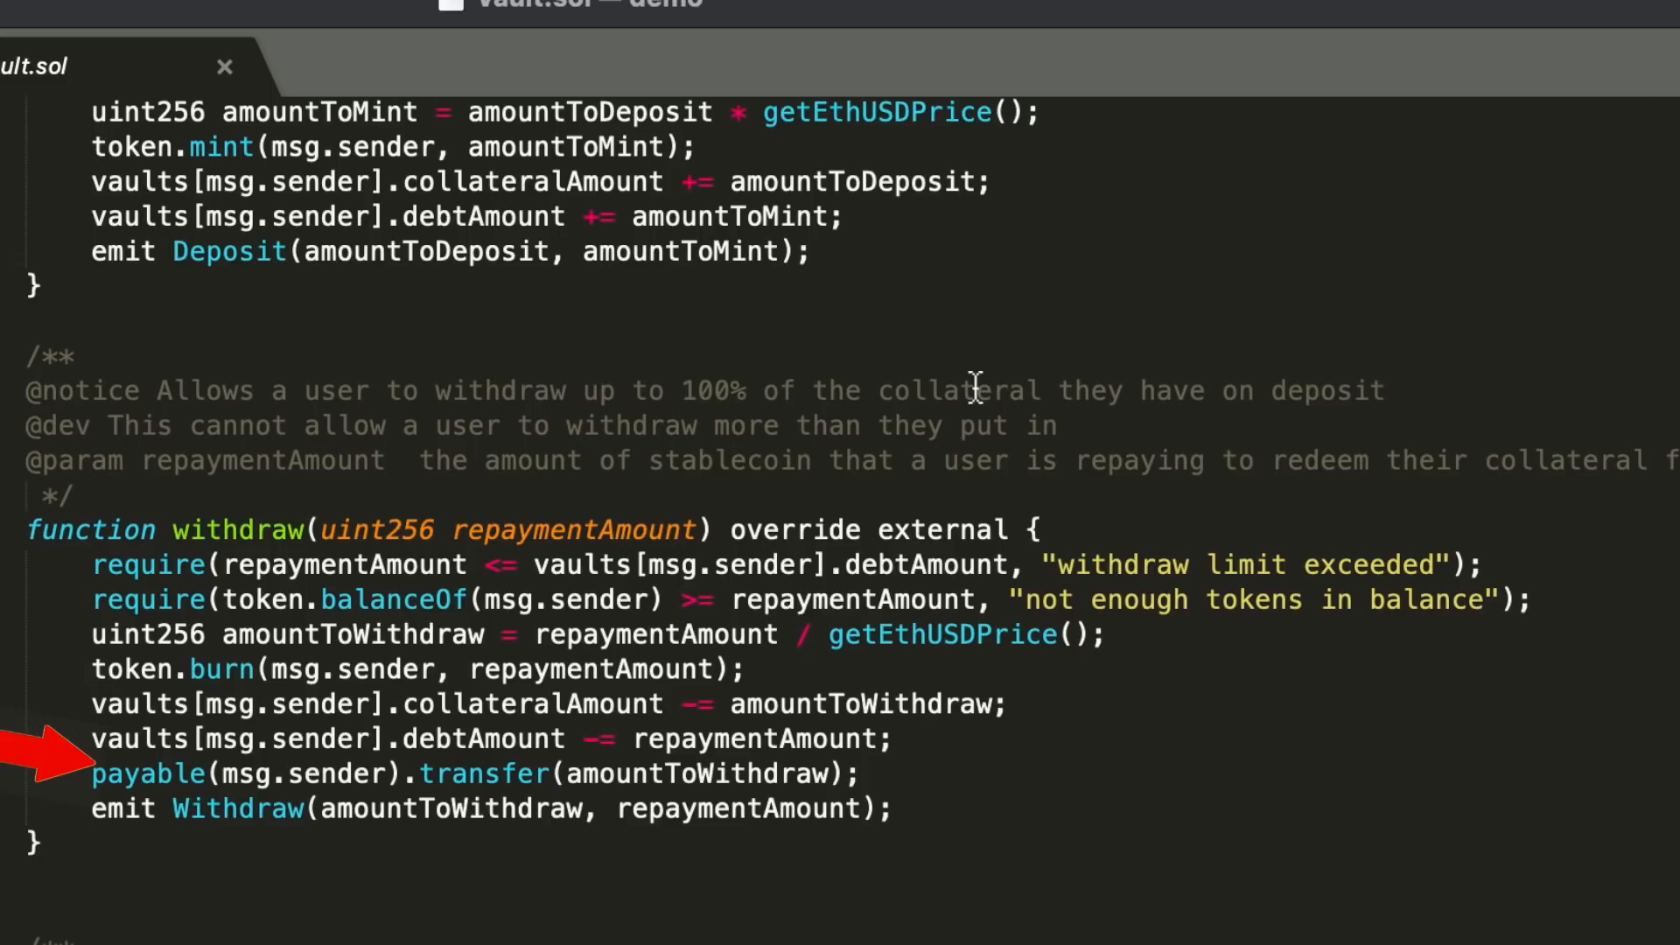
- Scroll through Vault.sol's getVault and estimate view functions
scroll("down", 3)
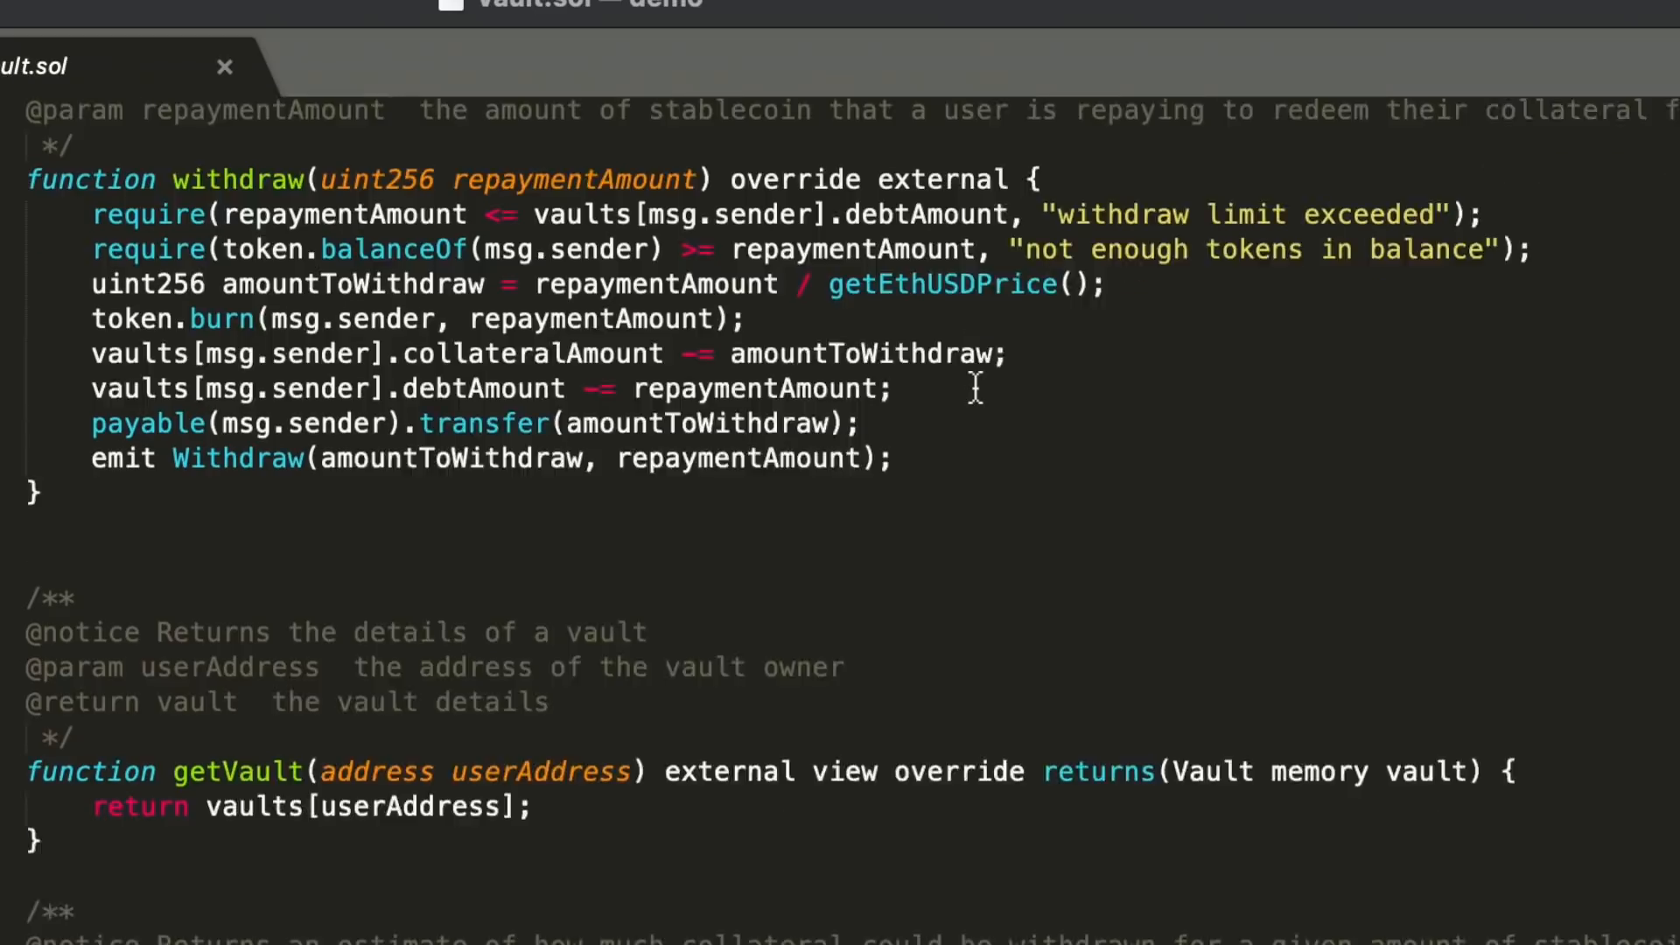
scroll("down", 3)
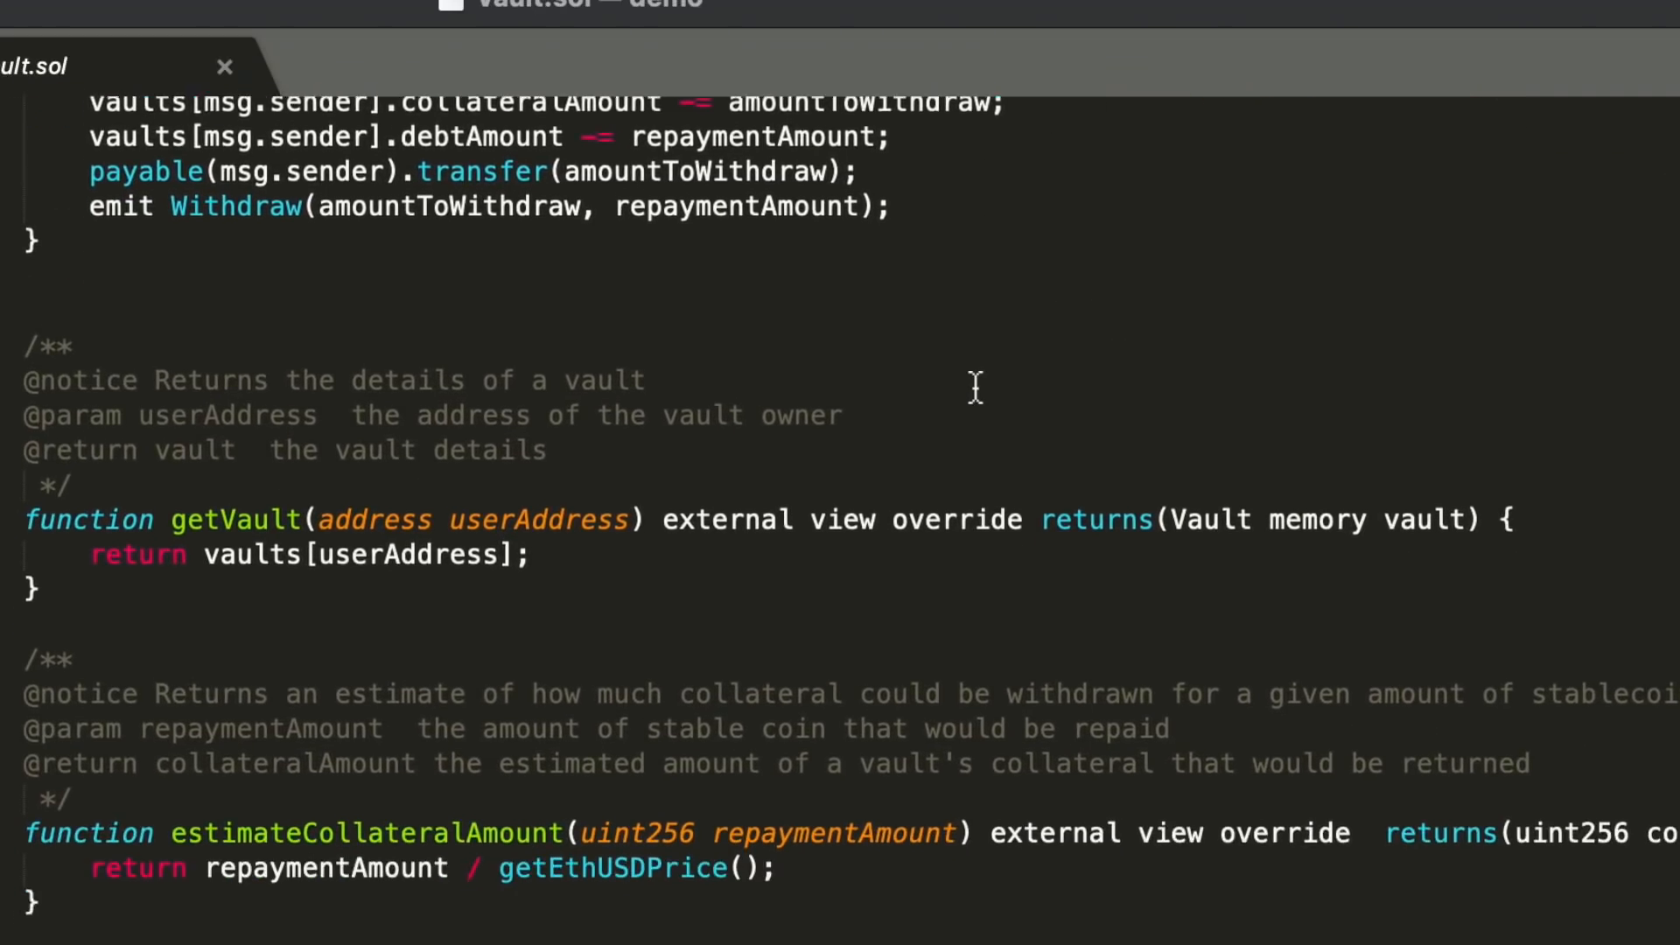
scroll("down", 3)
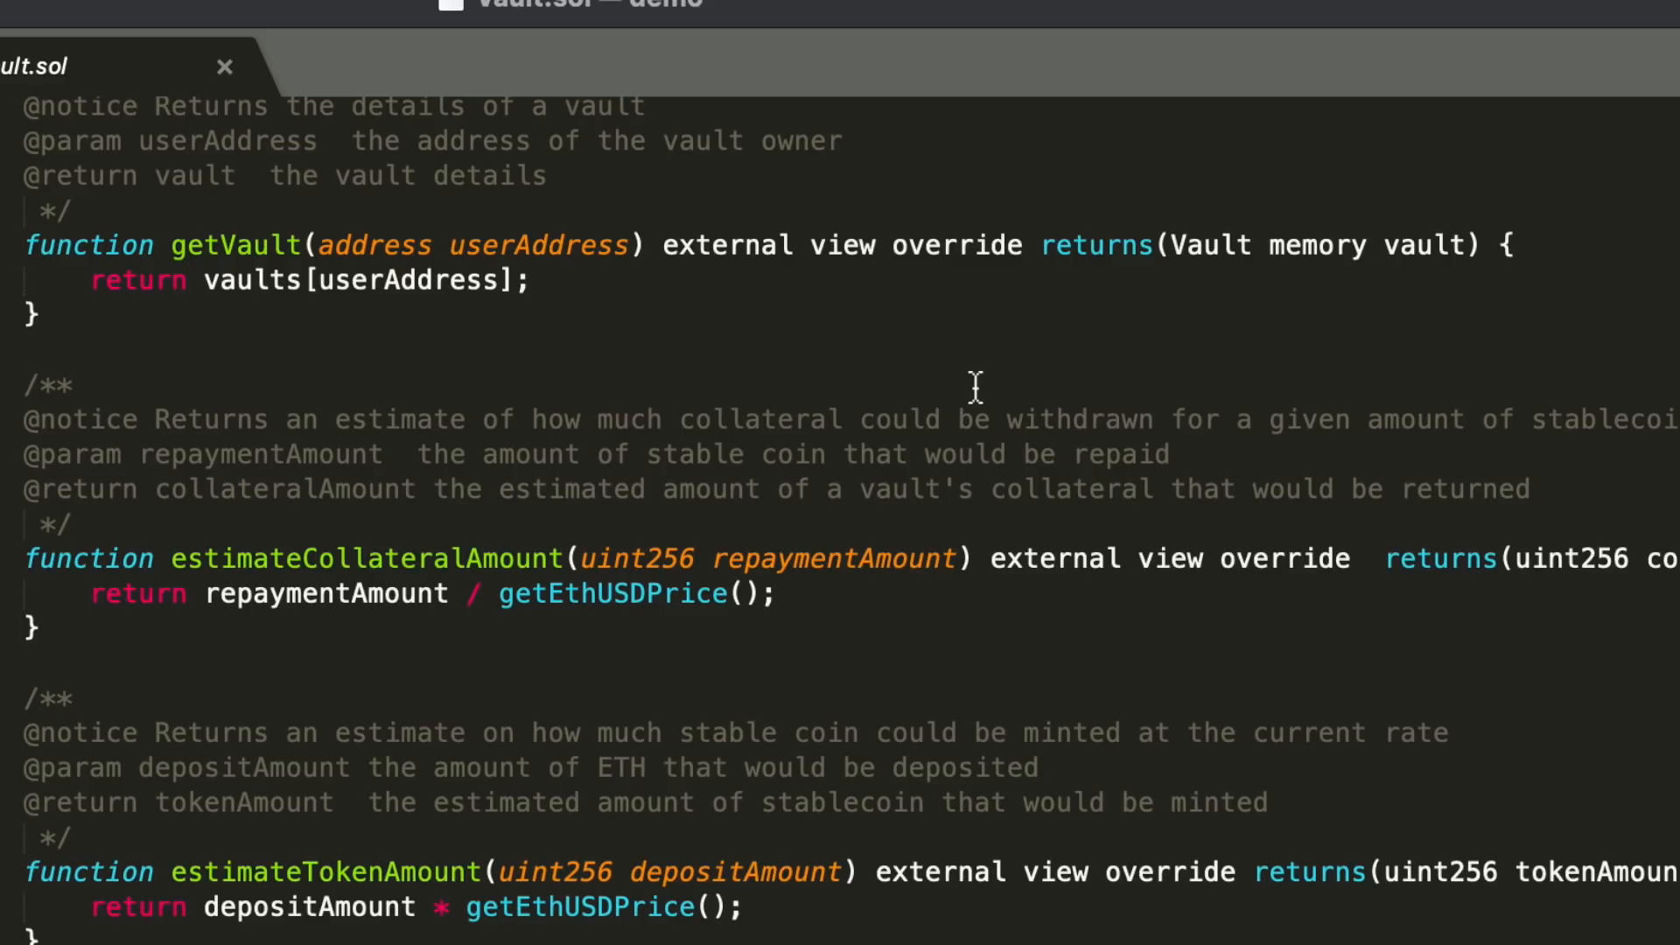
scroll("down", 3)
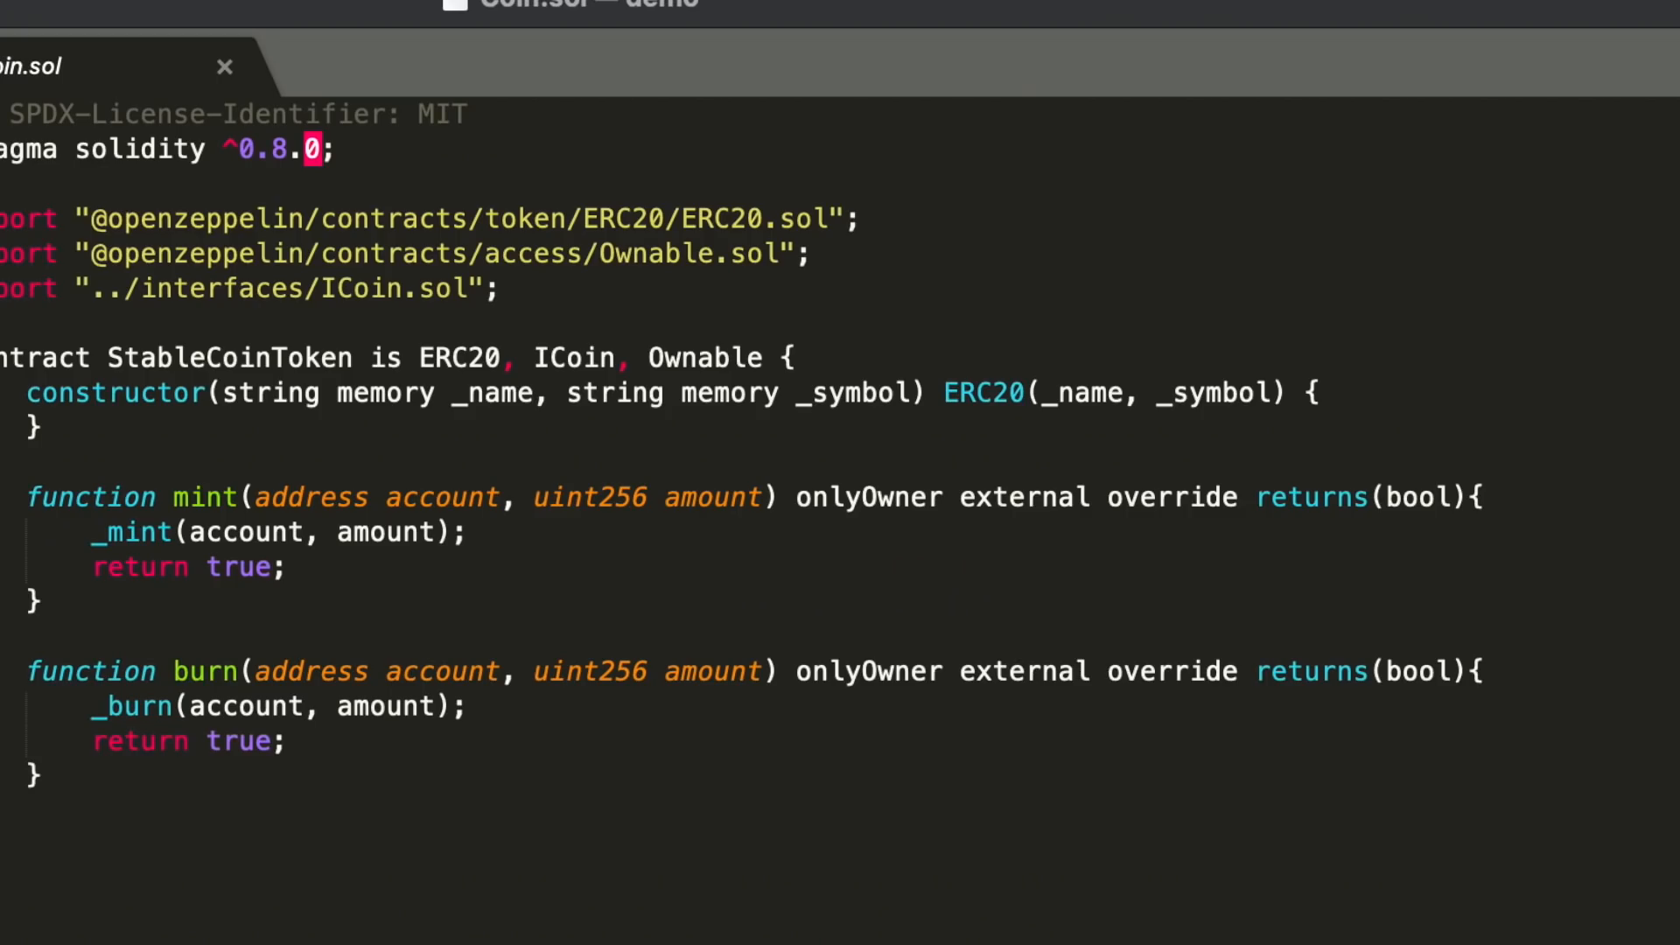
left_click(186, 66)
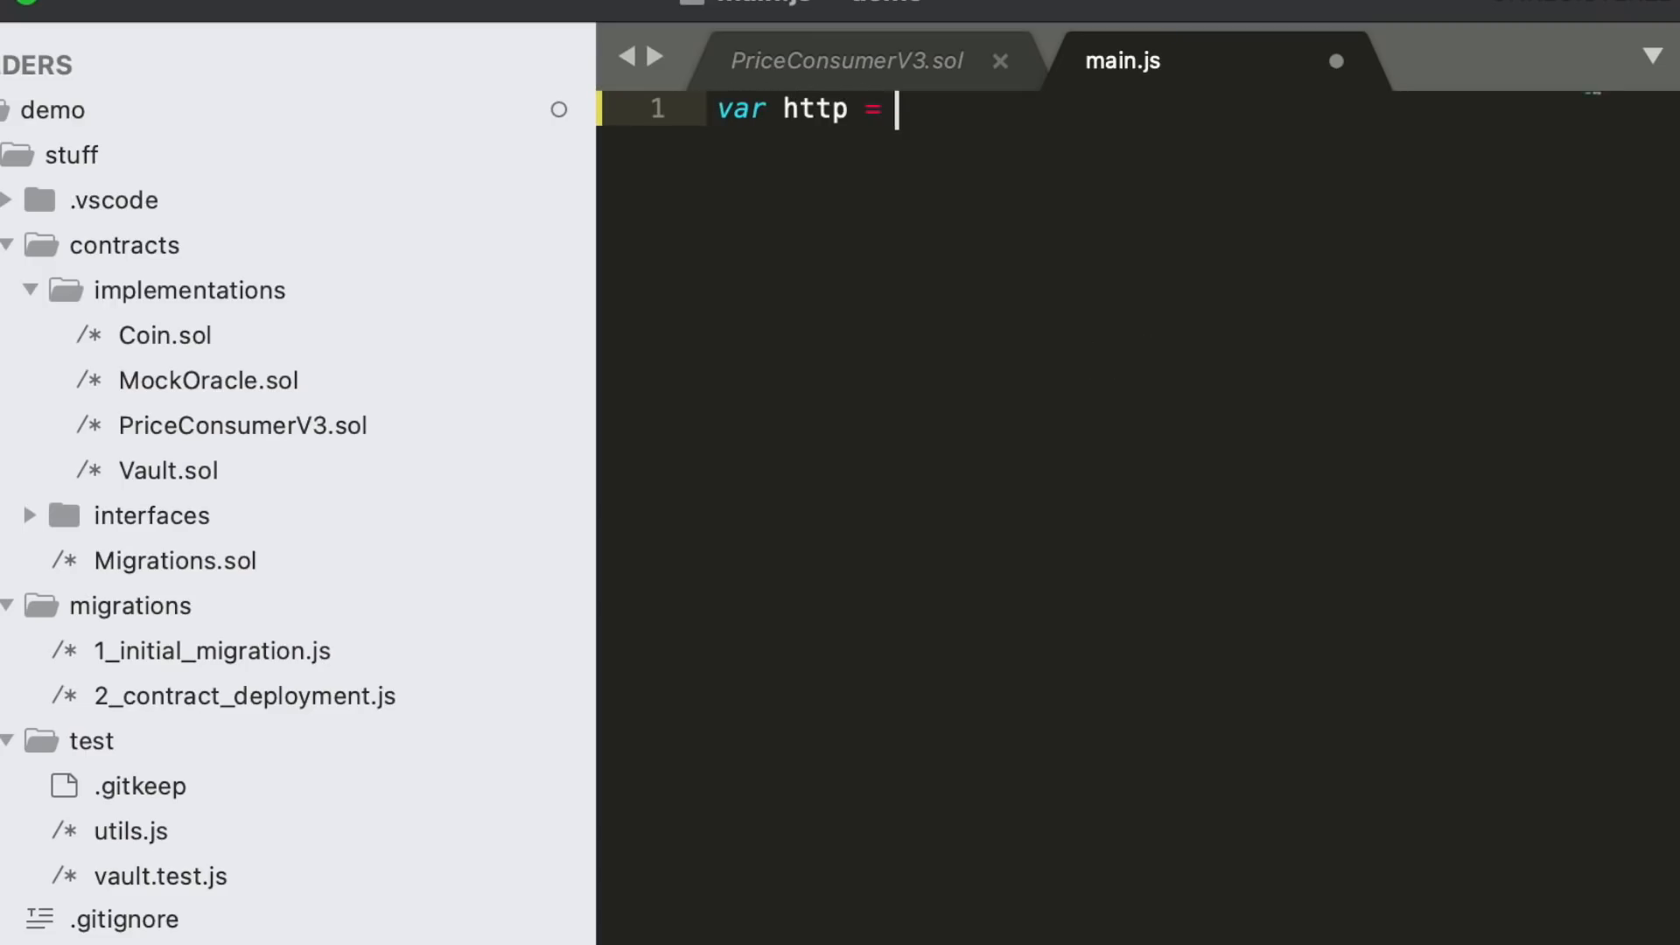
- Write the http server serving 'index.html' as text/html, logging 'server running at 127.0.0.1:8081', and require web3
type("require(\"http\")")
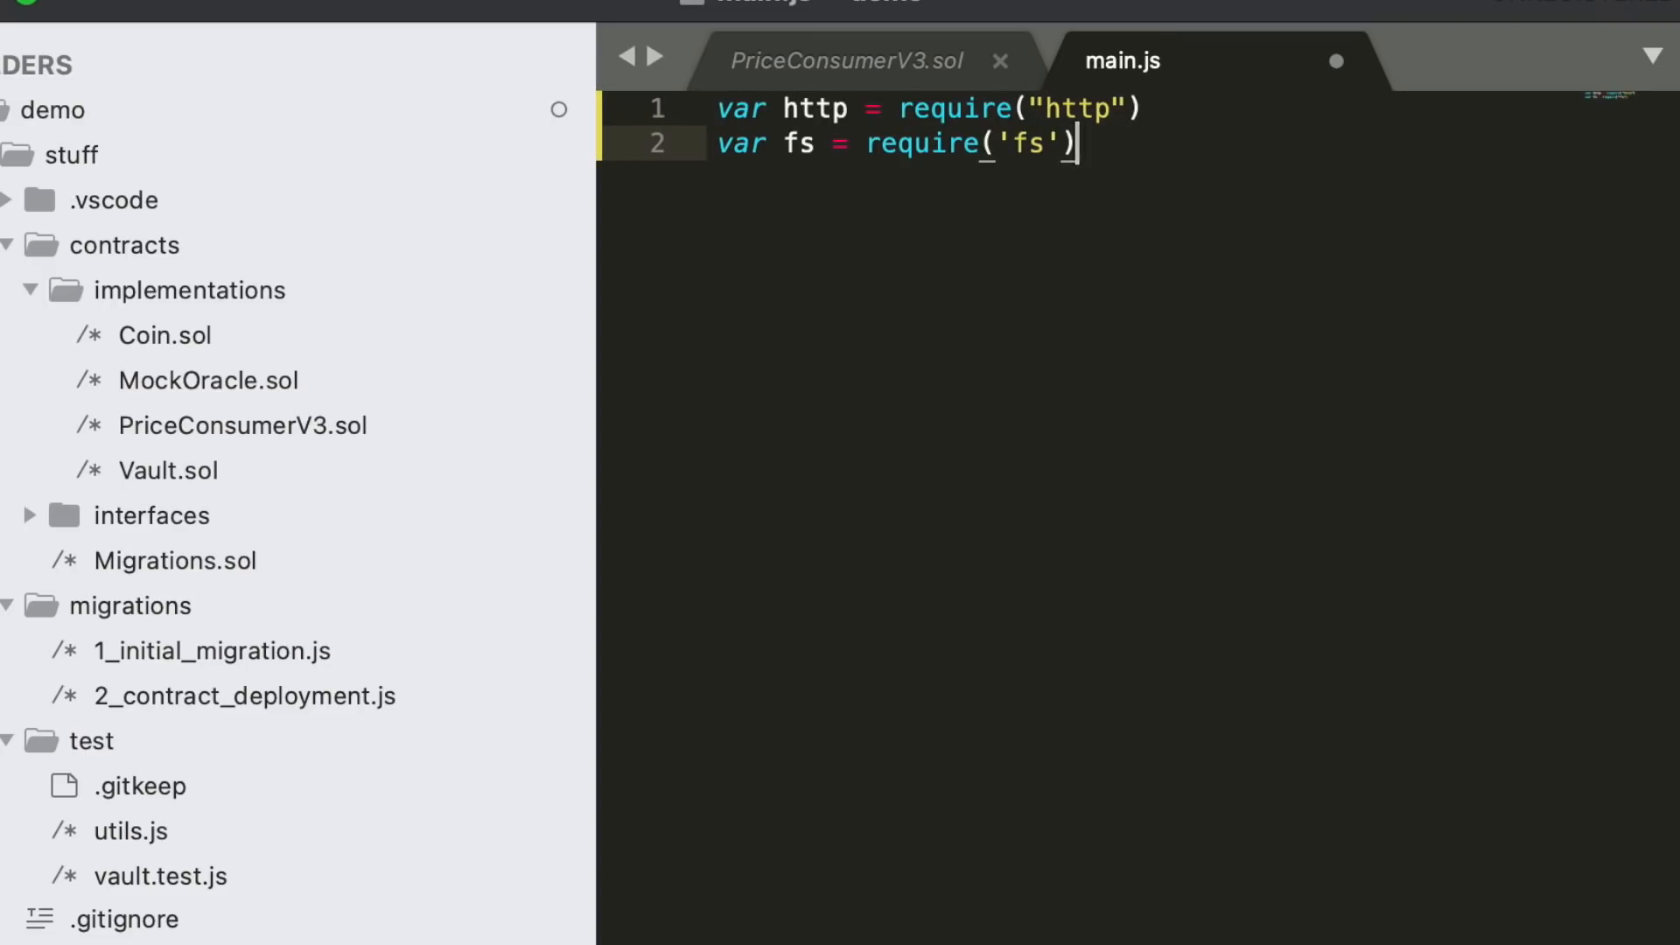
type("http.createServer(function (request, response")
type("response.writeHead(200, { ")
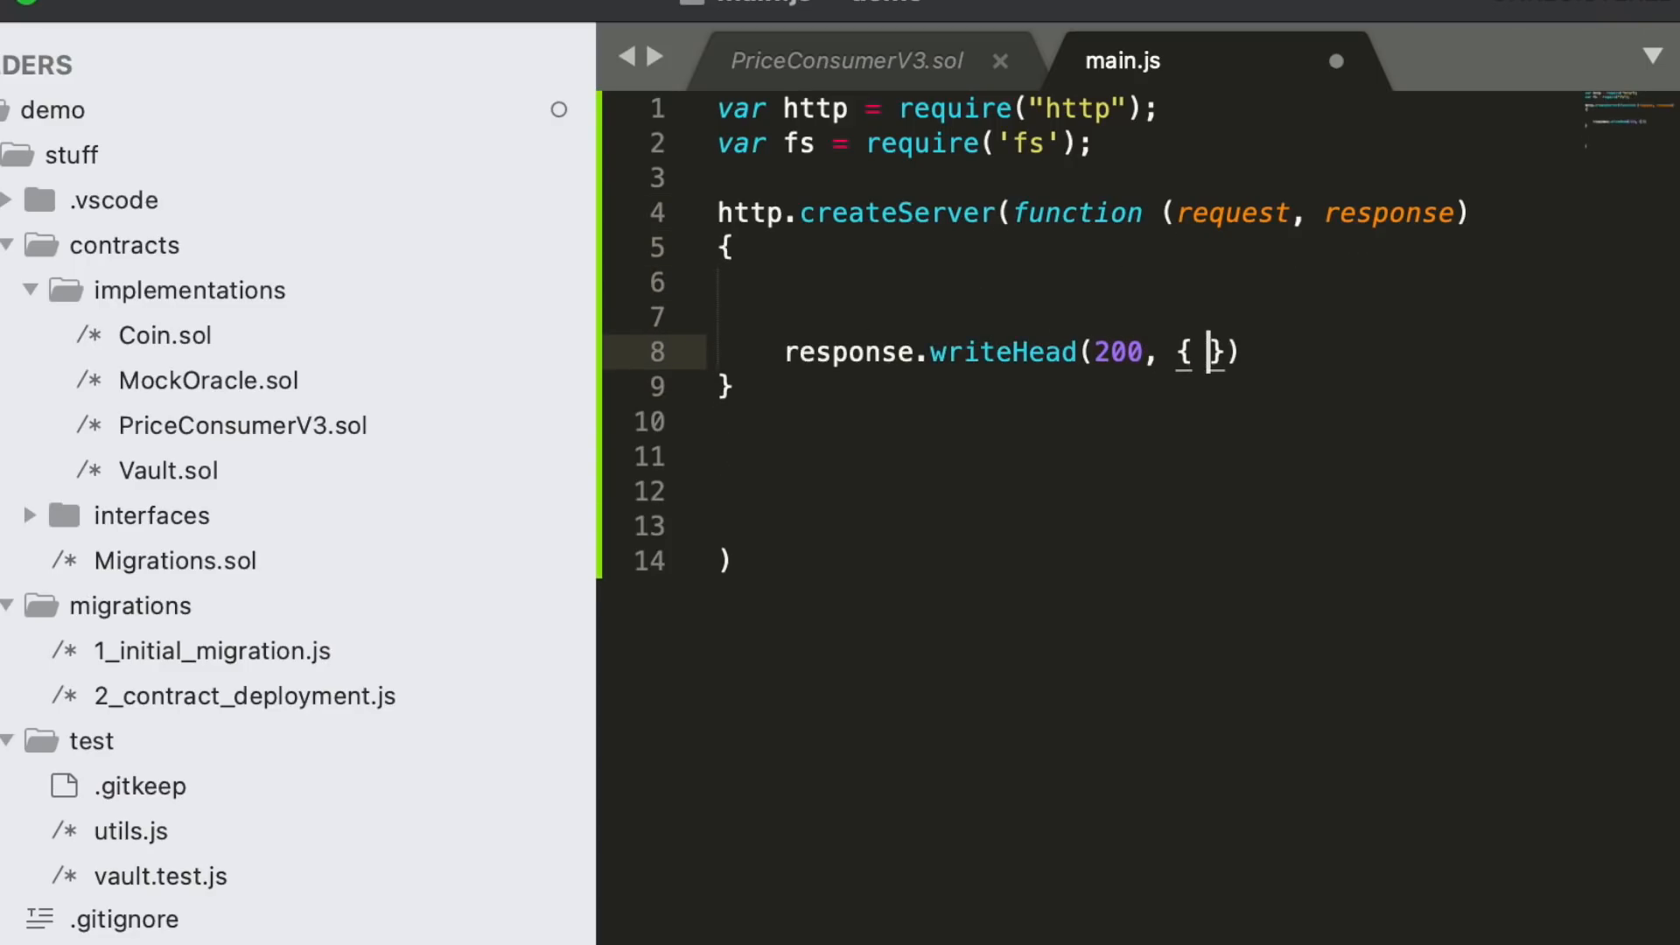
type("'Content-Type'")
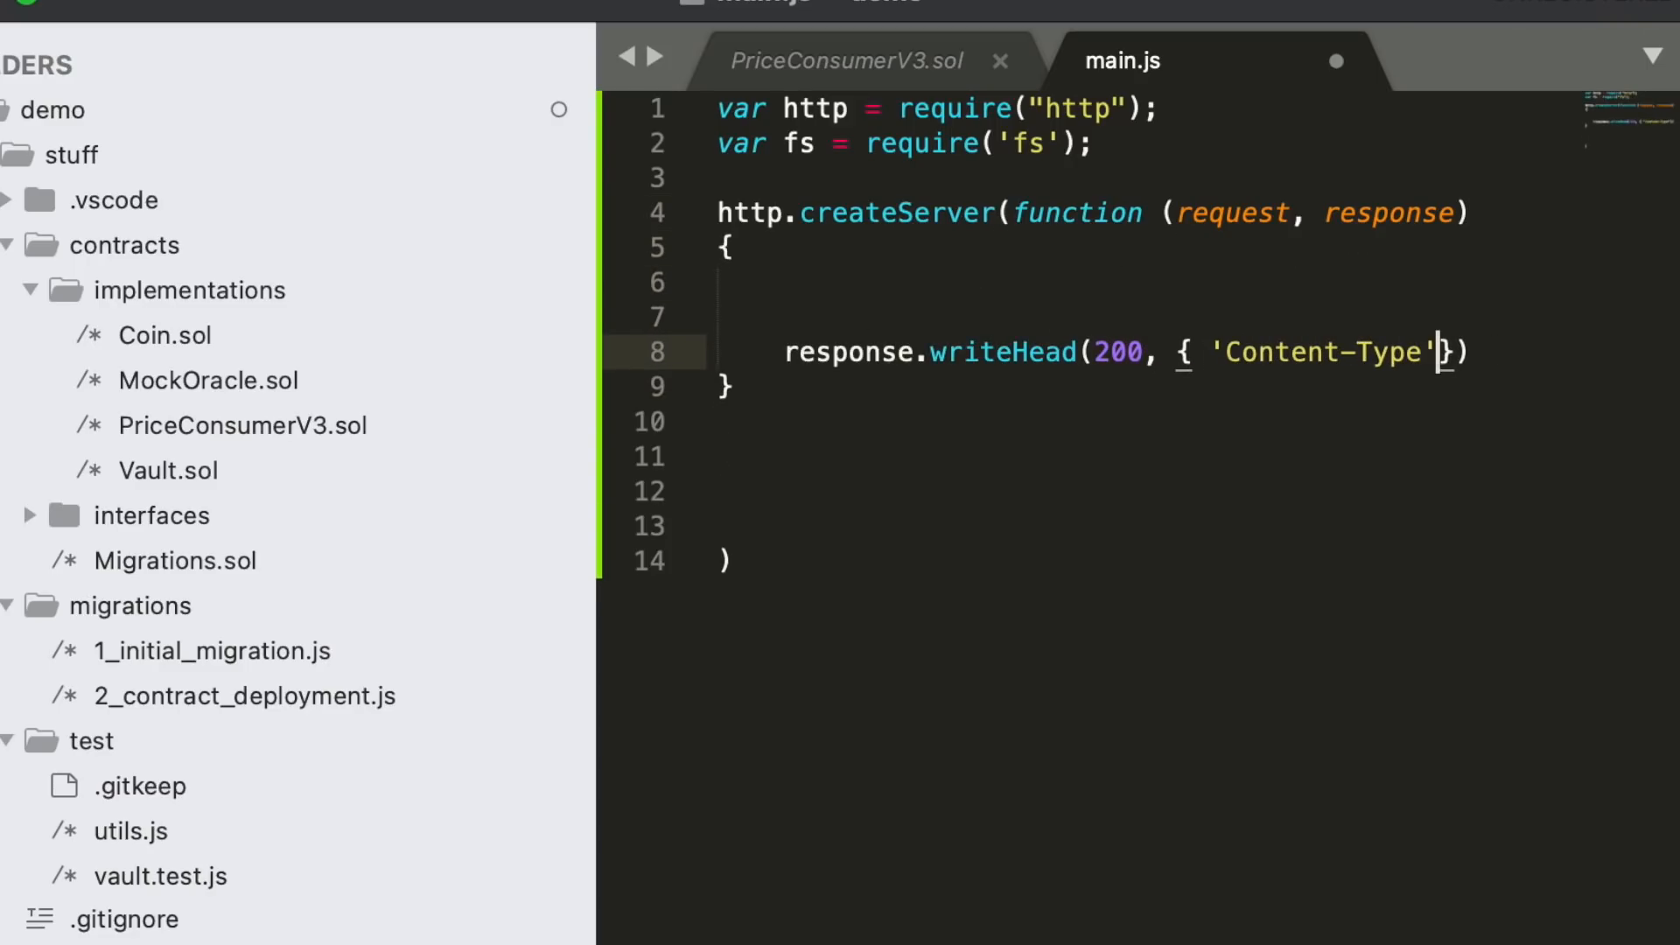
type(": 'text/html'")
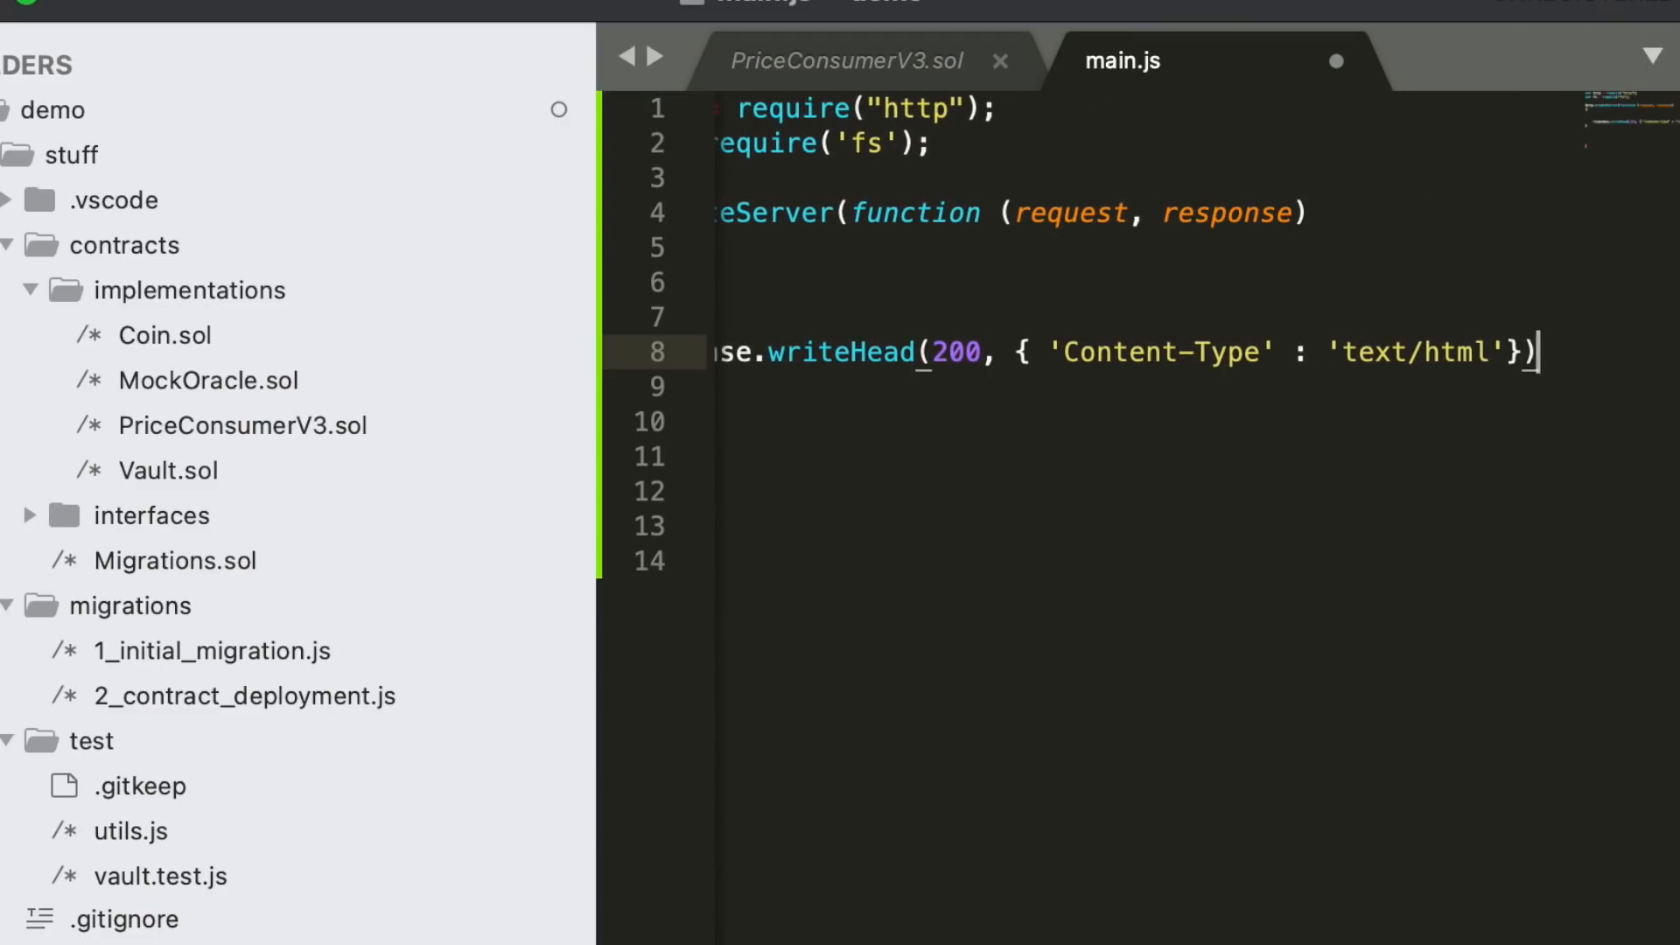
type("var file = fs.createReadStream")
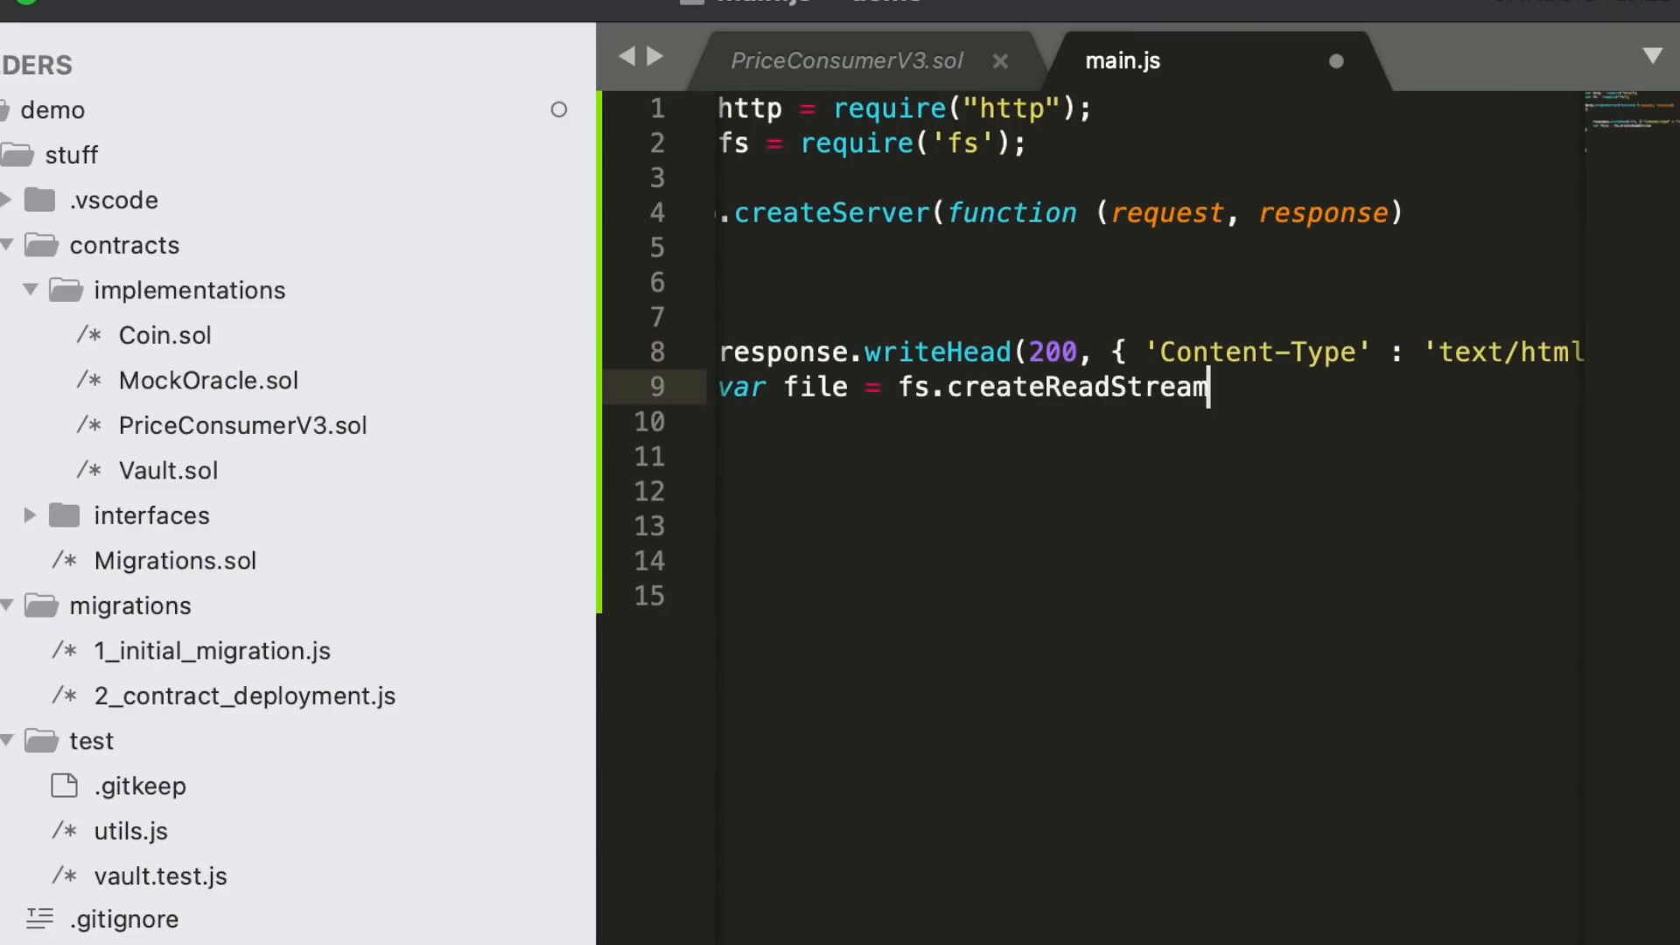
type("('index.html')")
left_click(1142, 560)
type("console.lo")
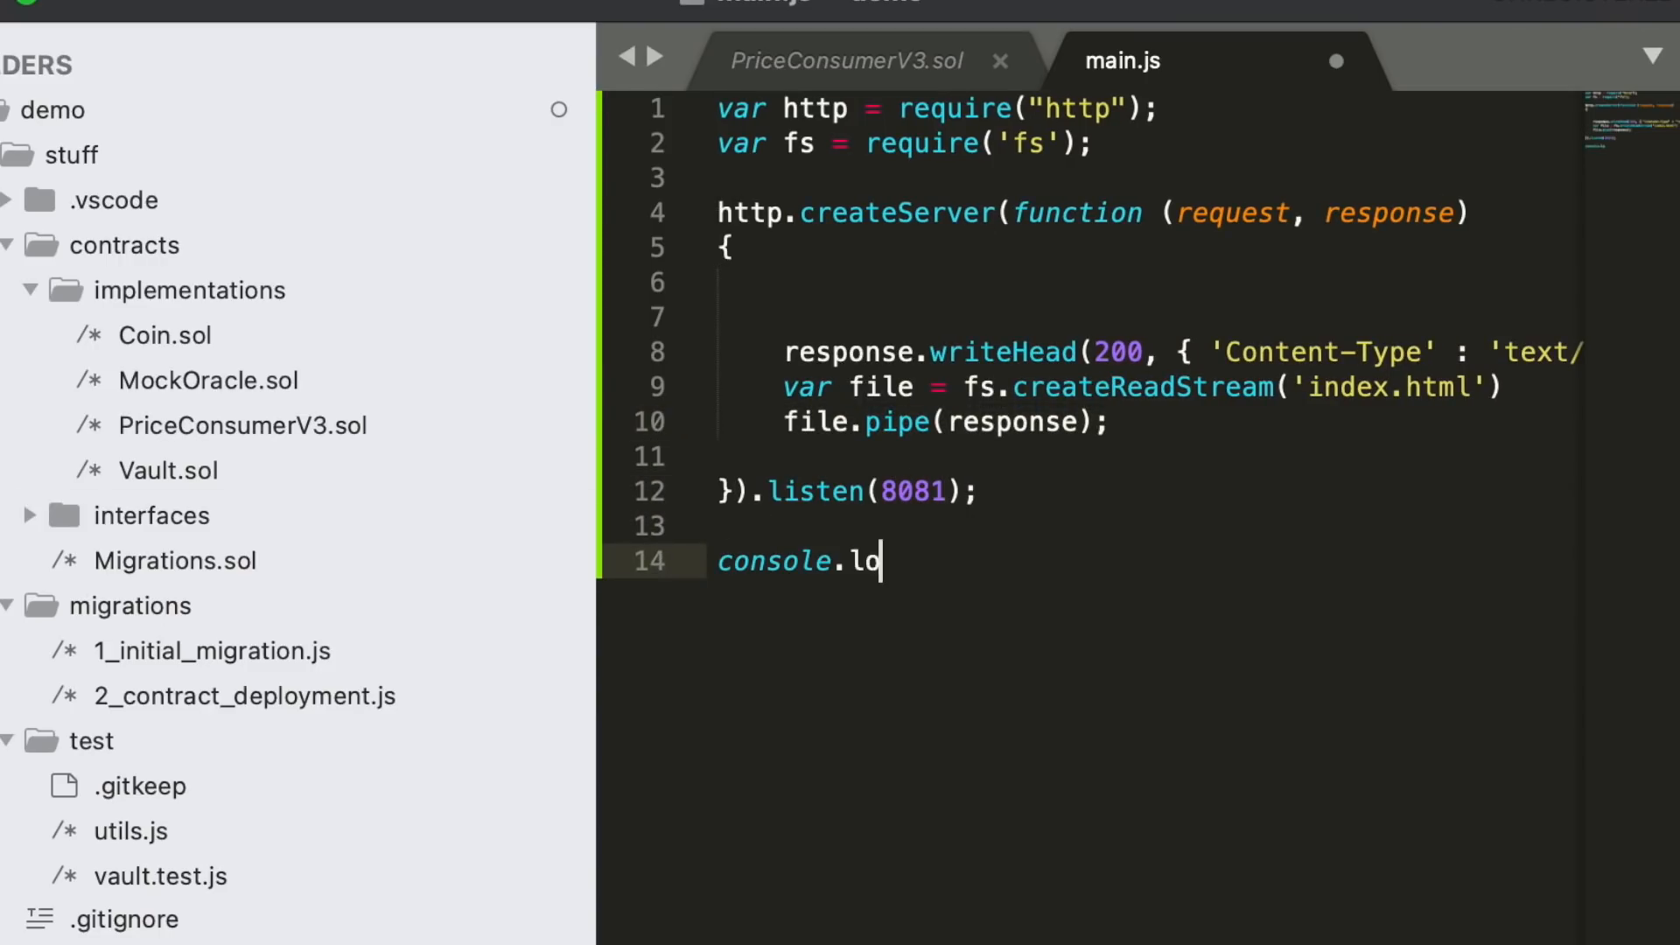
type("g('server running at 127.0.0.1:8081')")
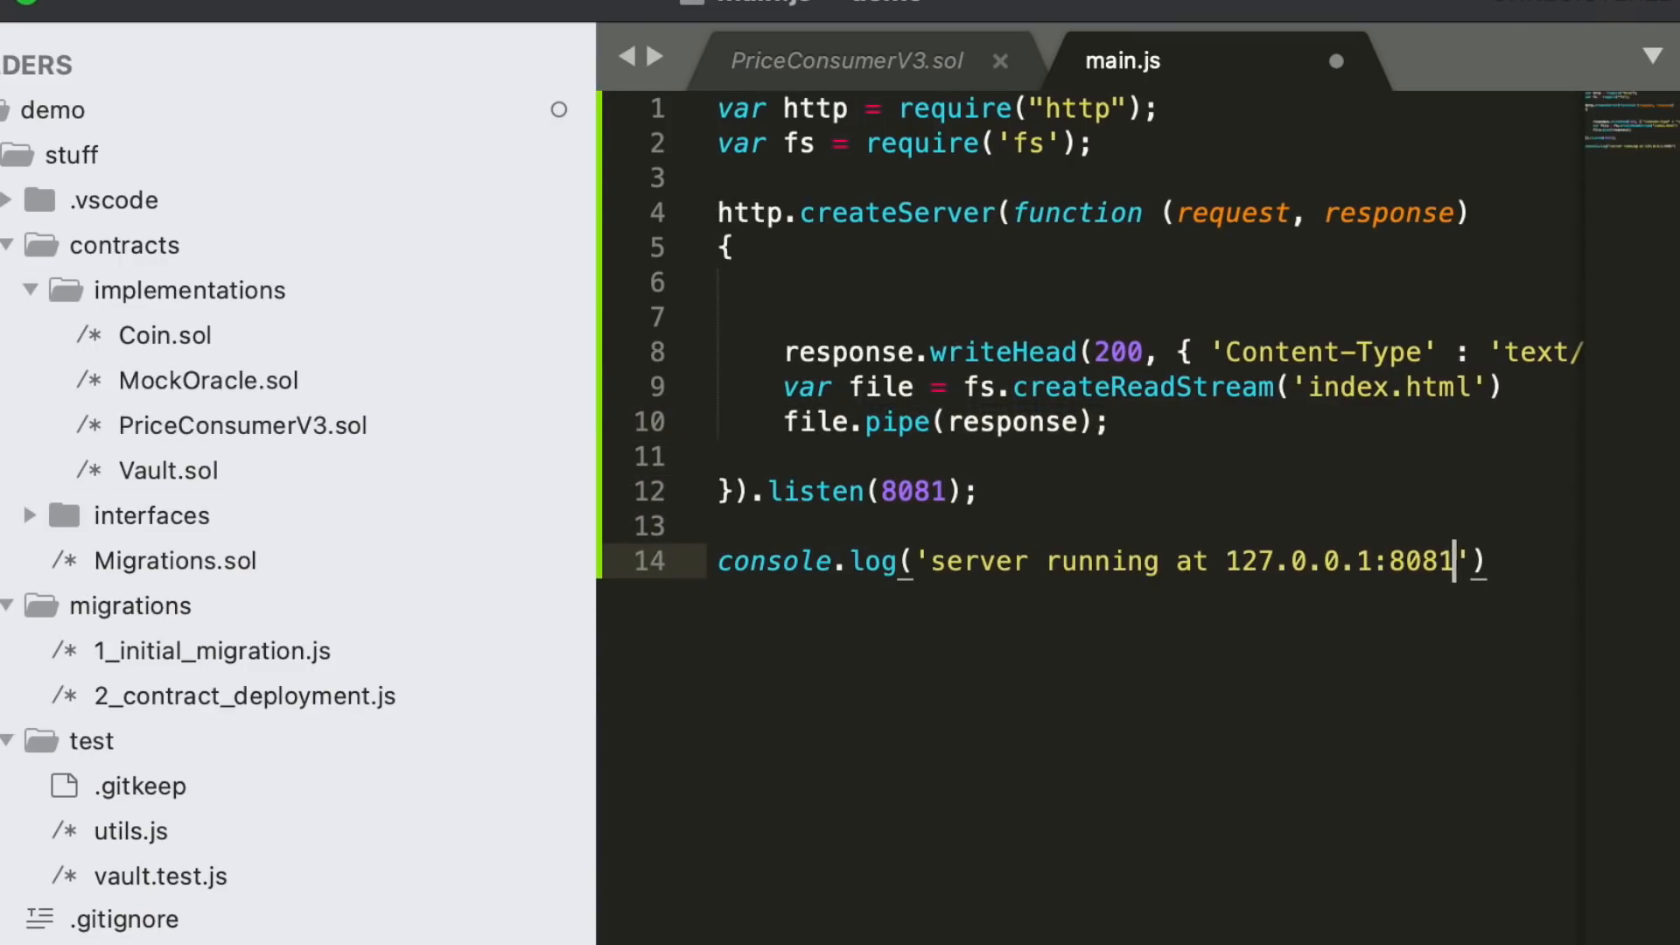
type("var Web3 = require('web3');")
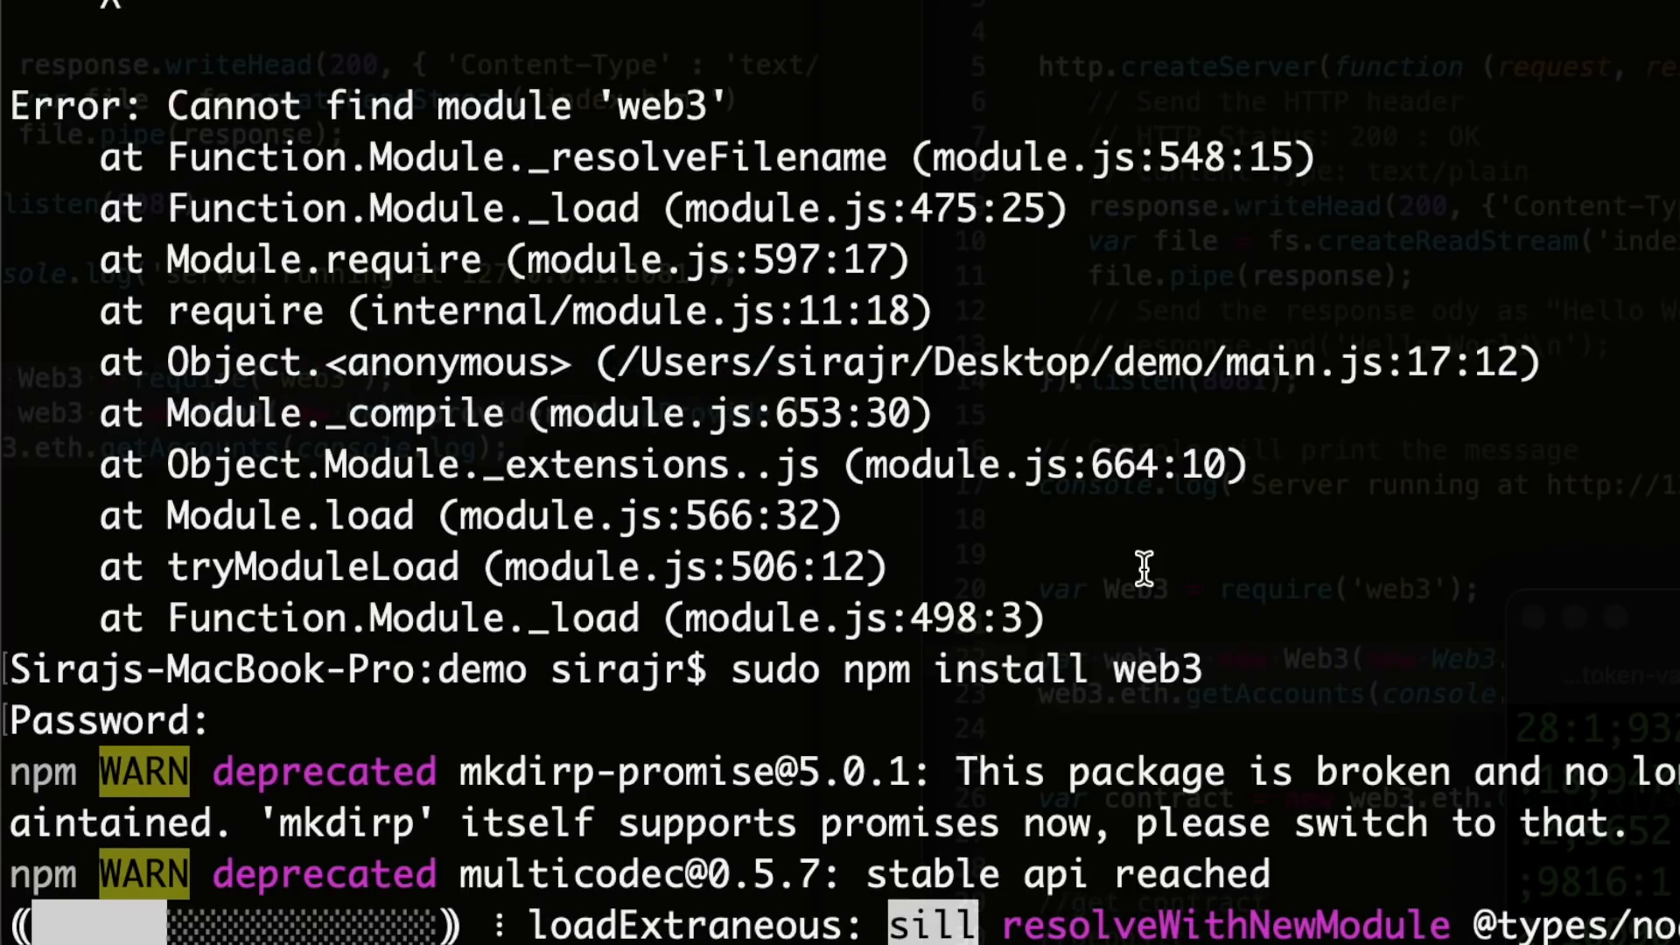
- Run node main.js to start the server at 127.0.0.1:8081
scroll("down", 3)
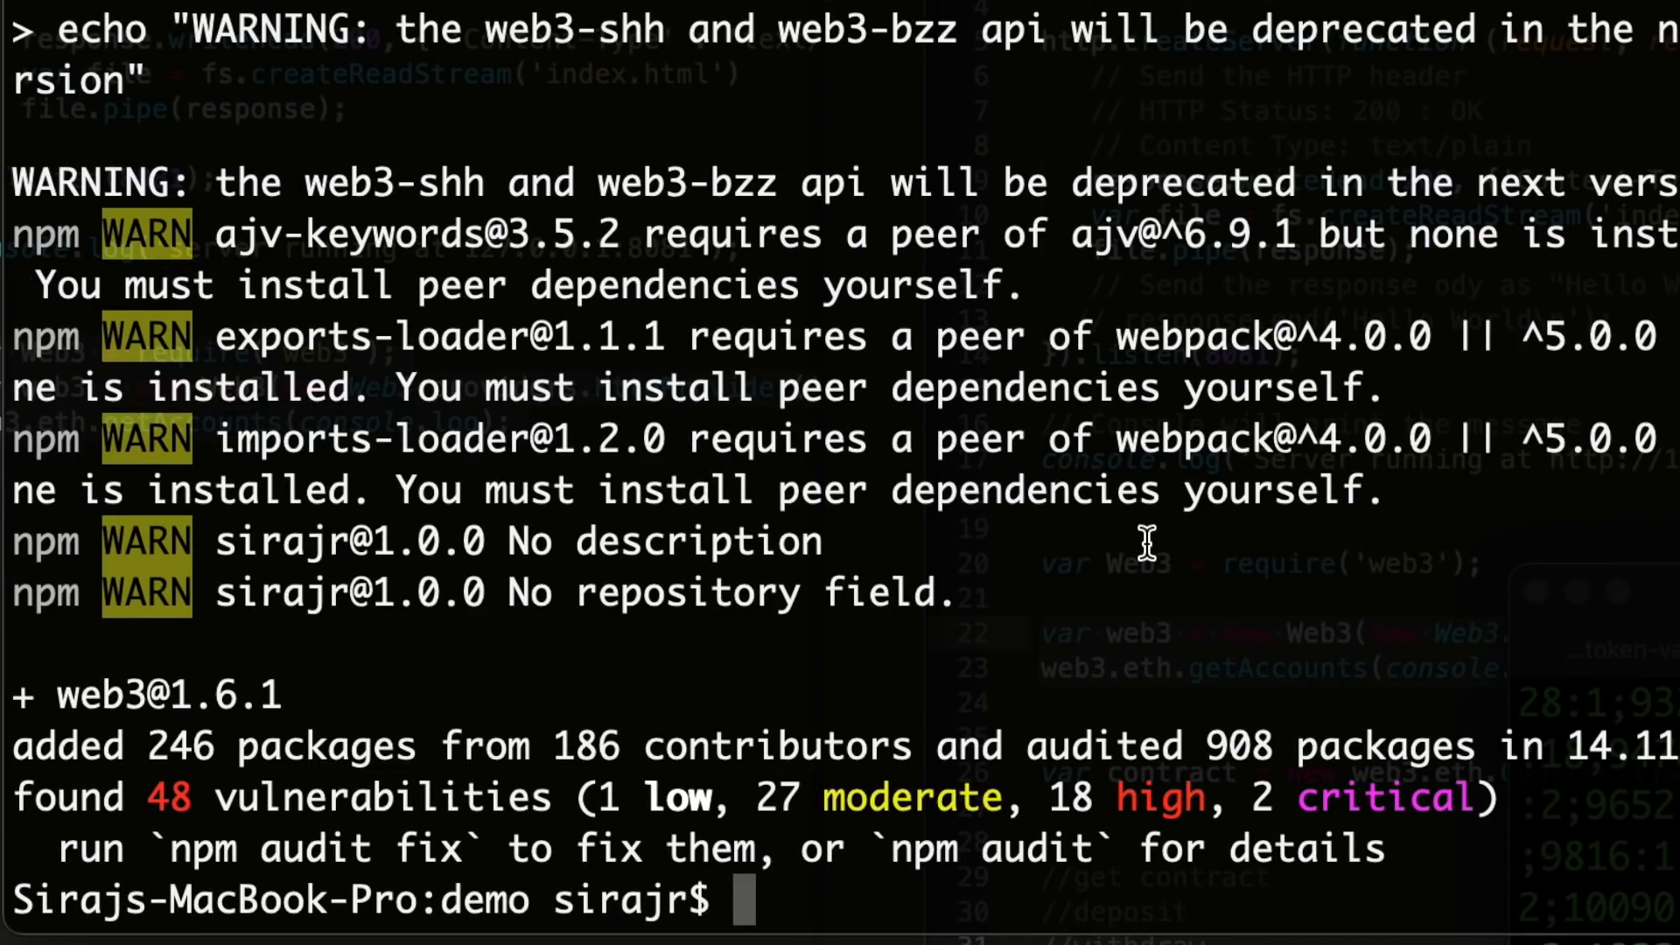
type("node main.js")
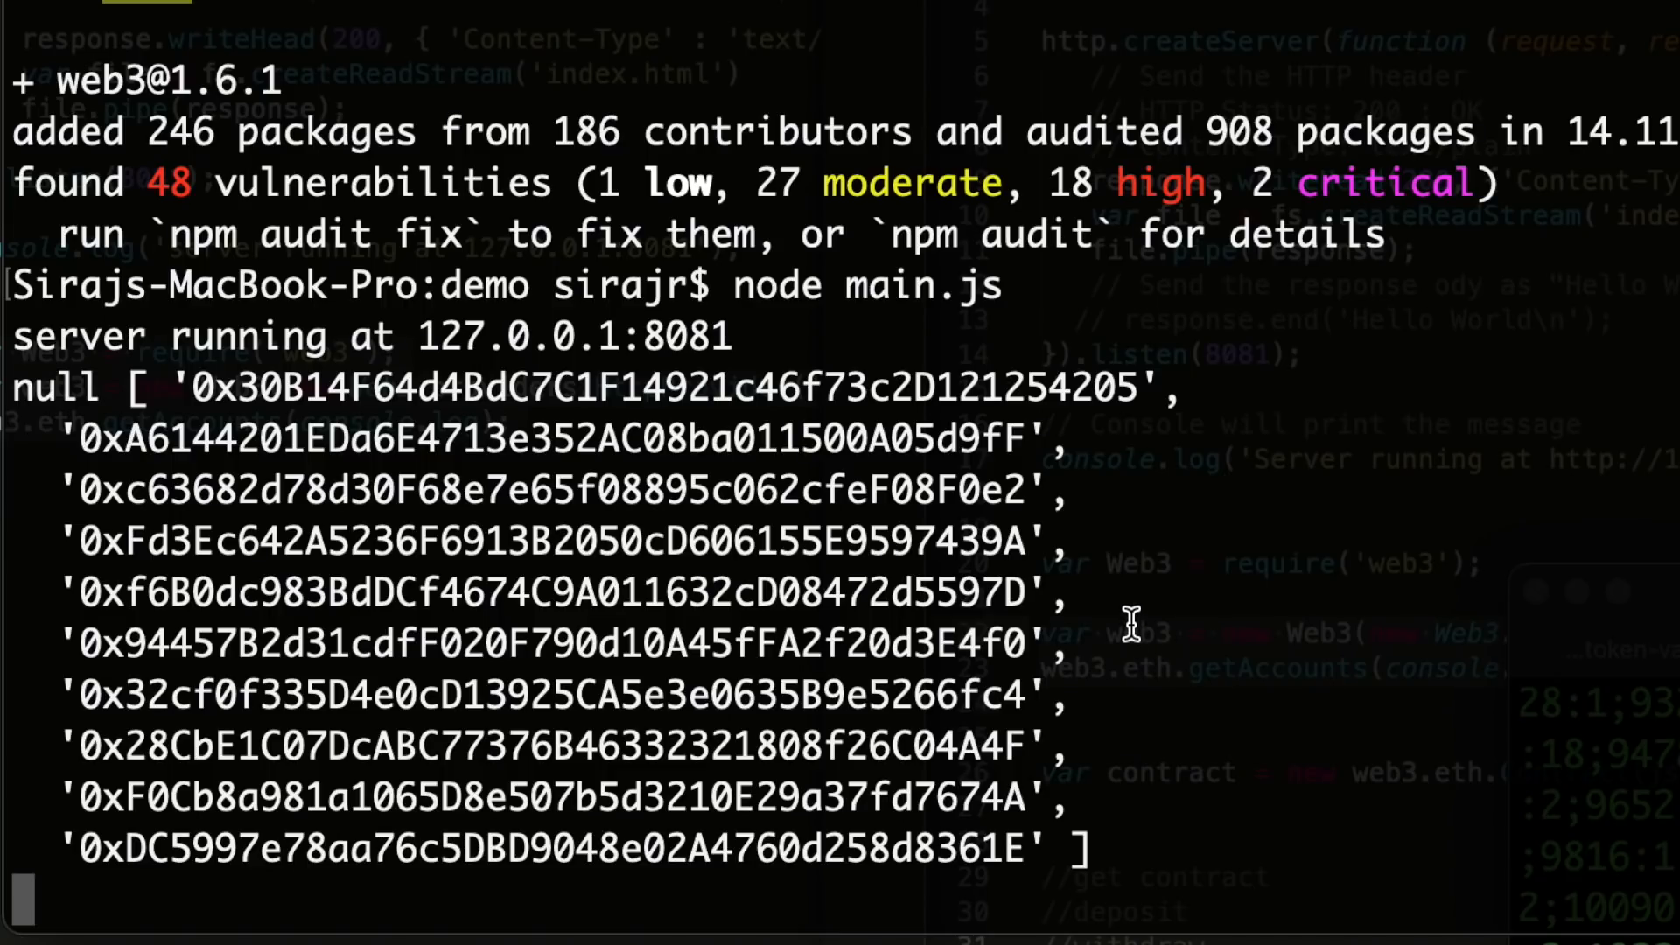
key("ctrl+z")
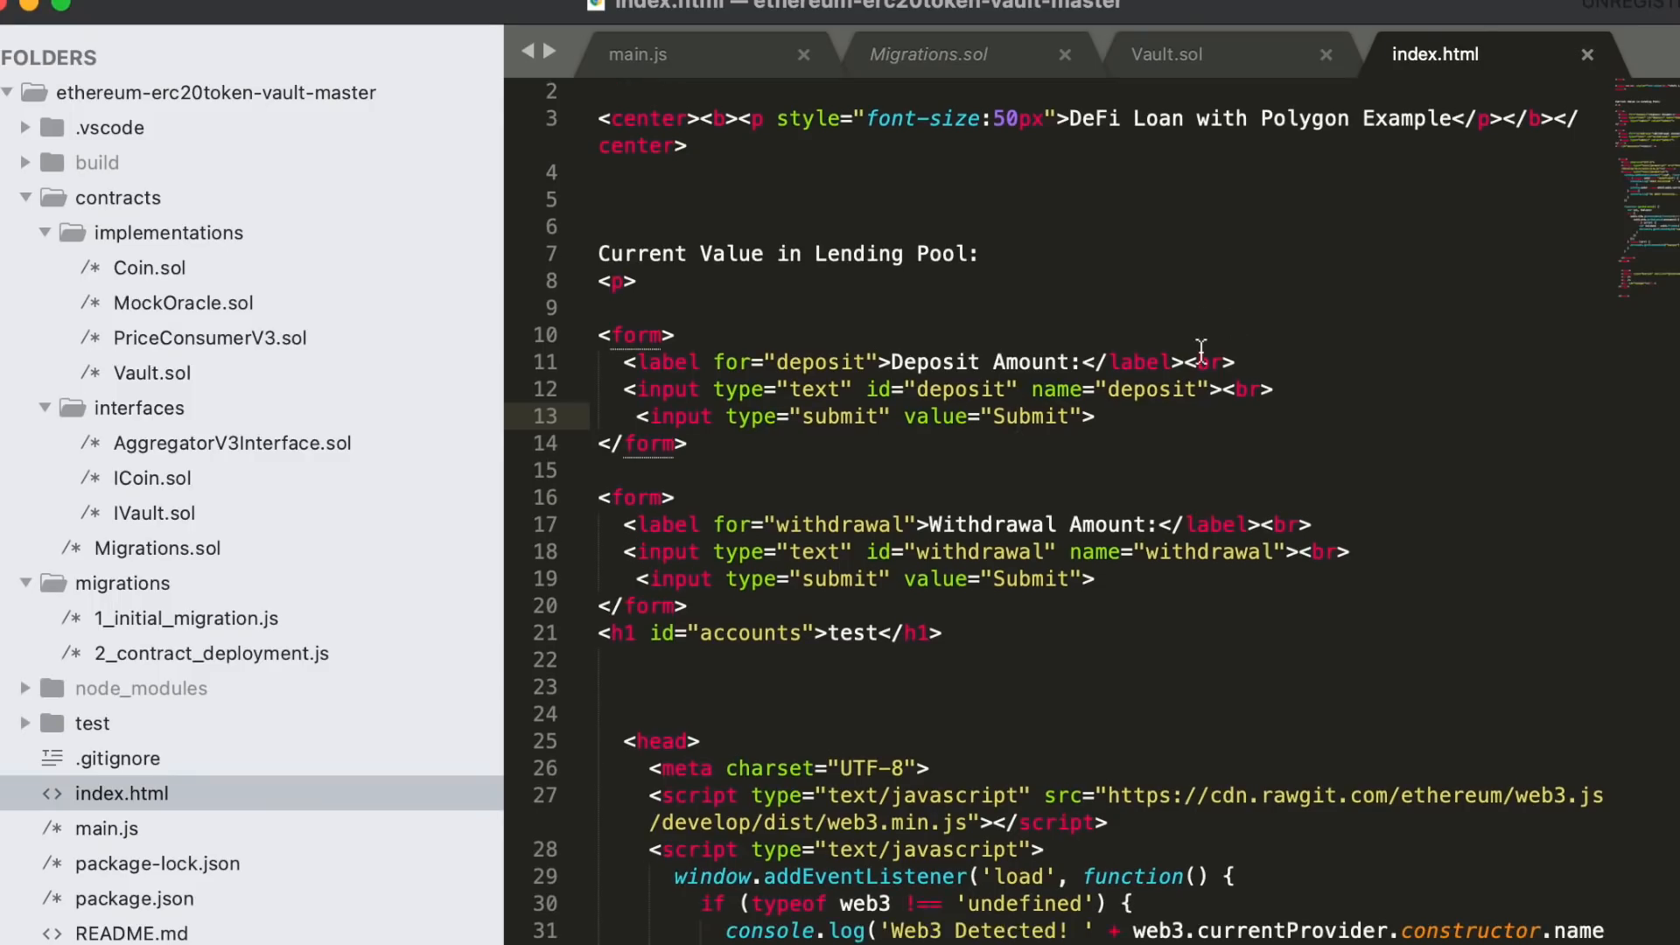
- Scroll index.html to its head script and select the 'Web3 Detected' console.log line
scroll("up", 3)
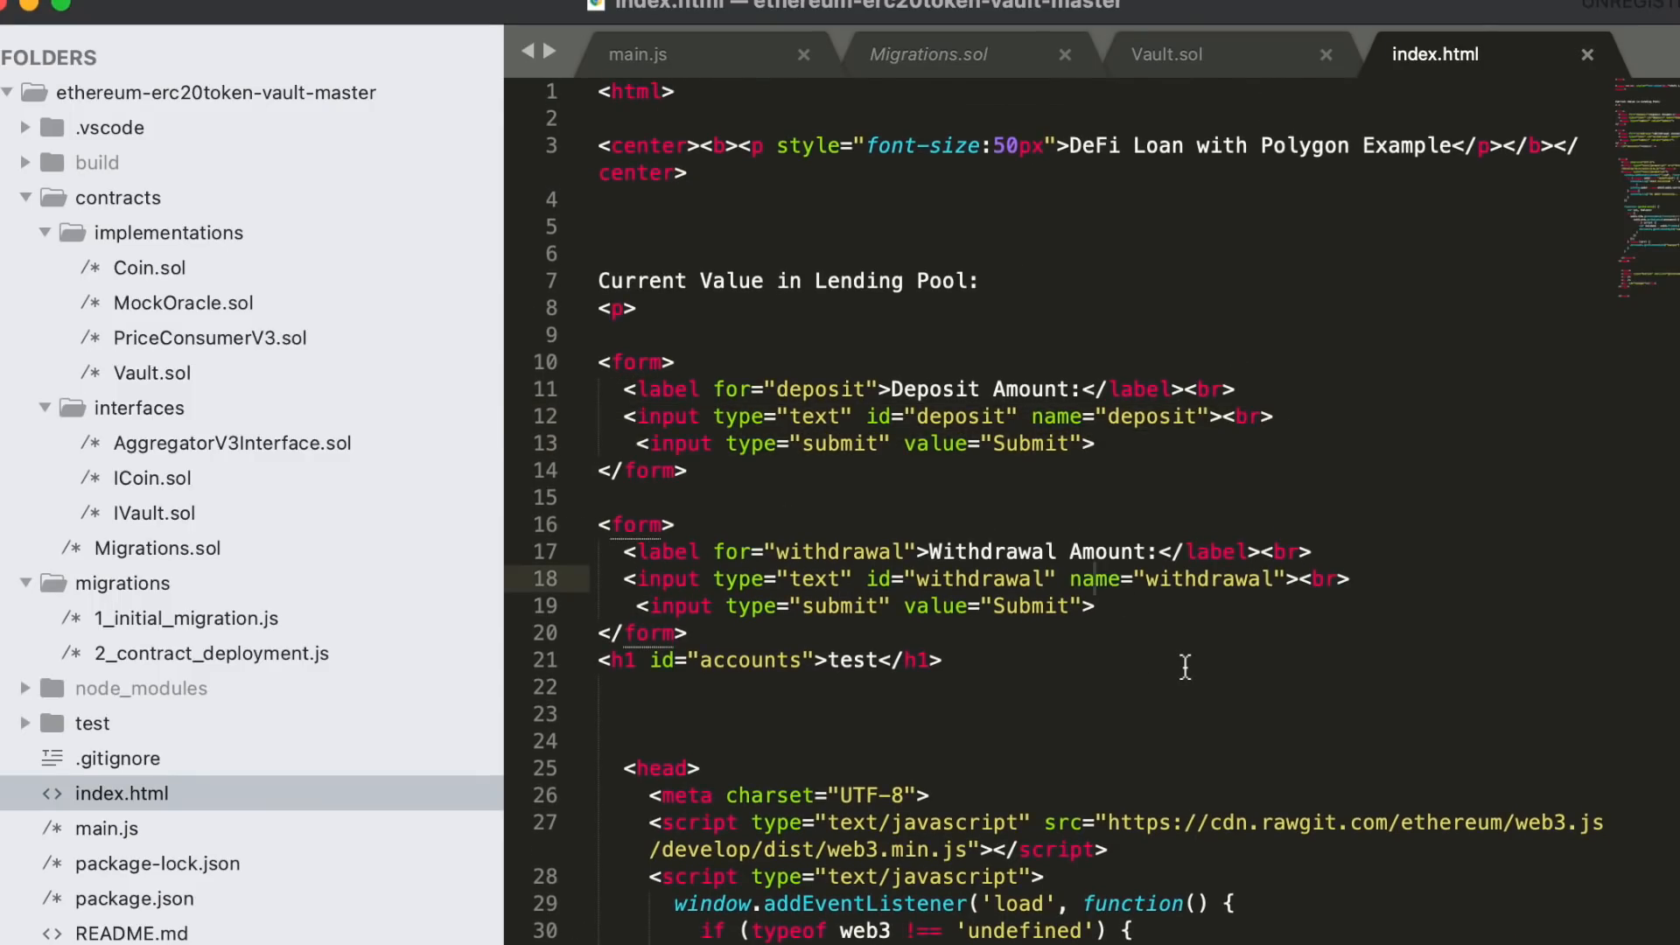
scroll("down", 3)
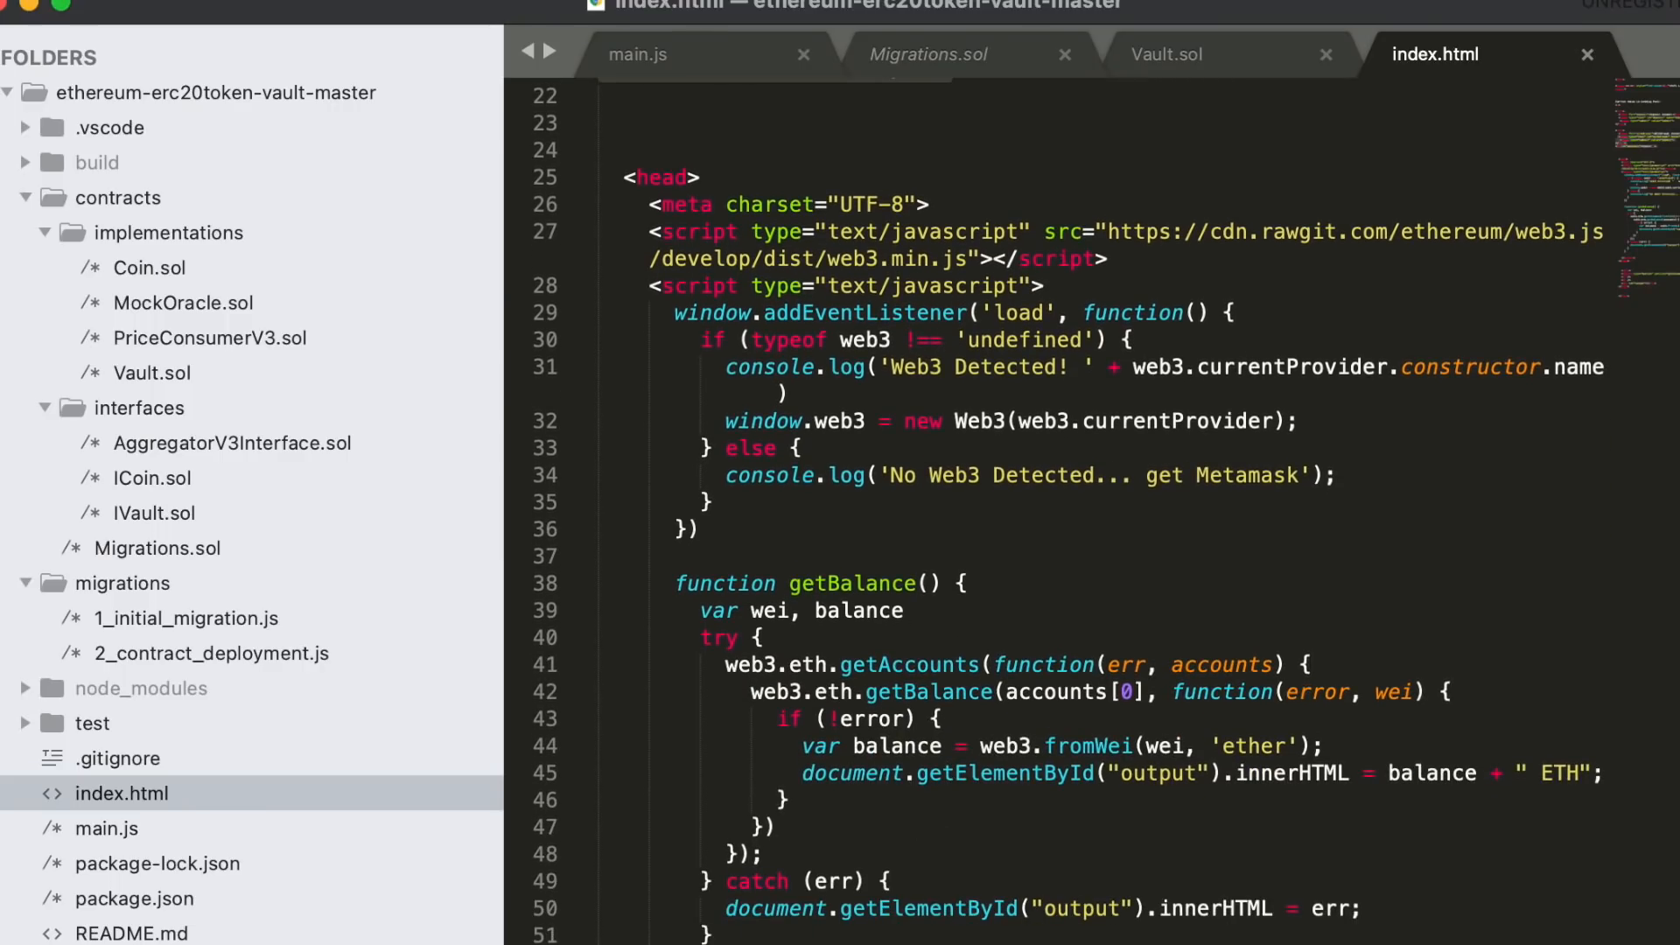
left_click(782, 393)
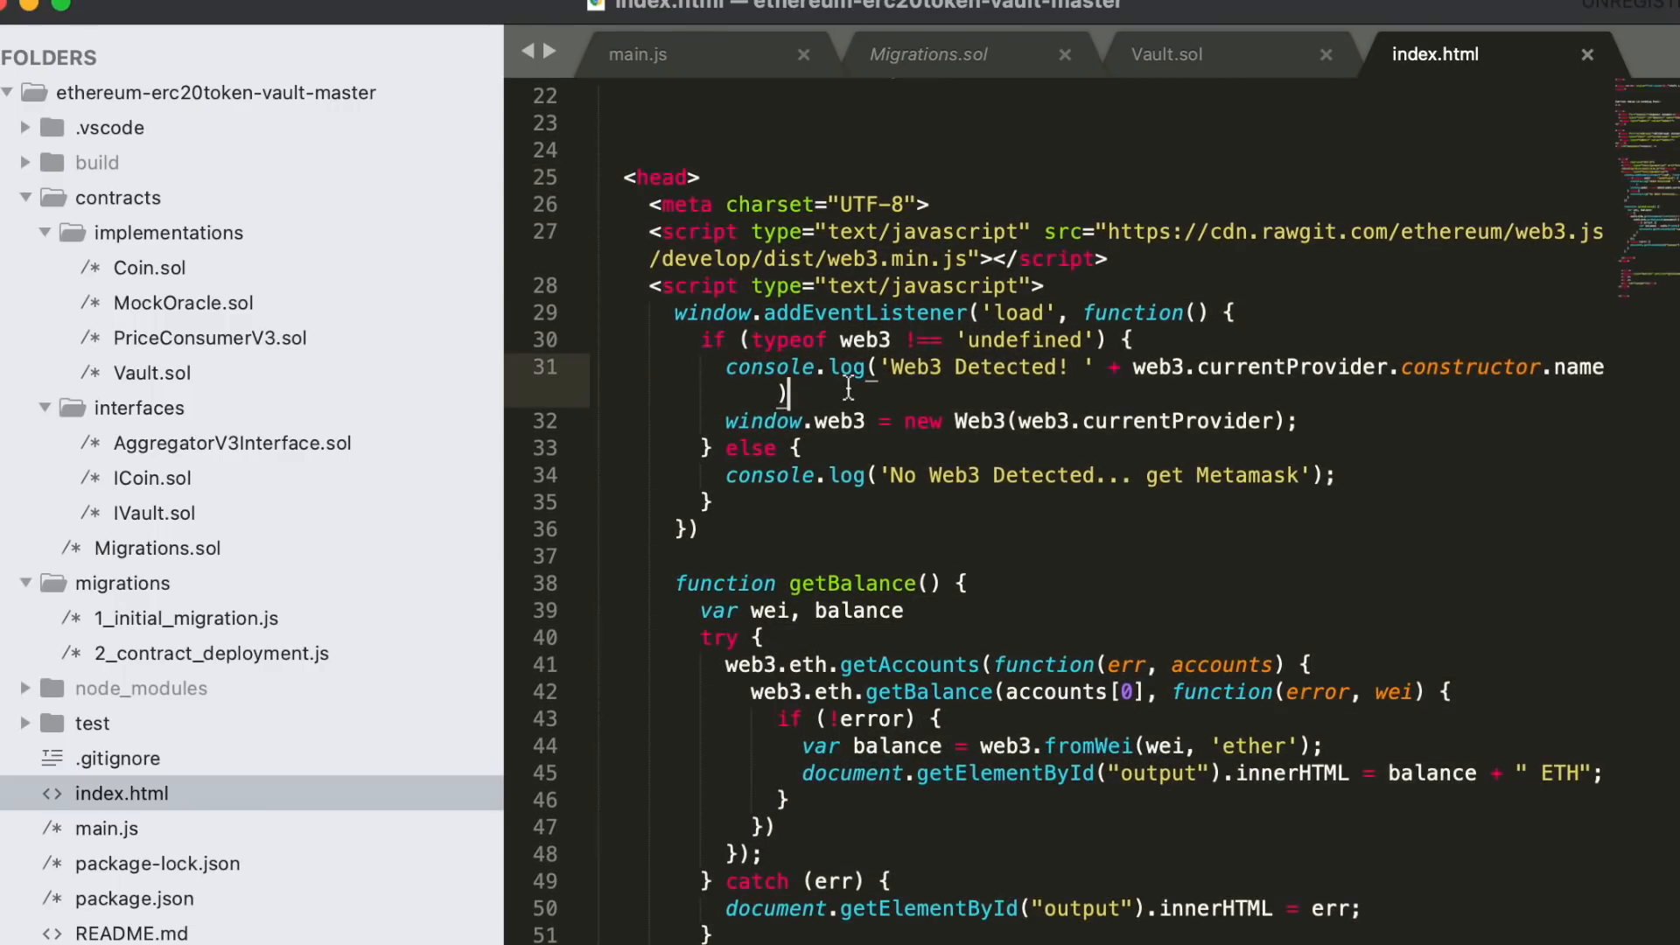